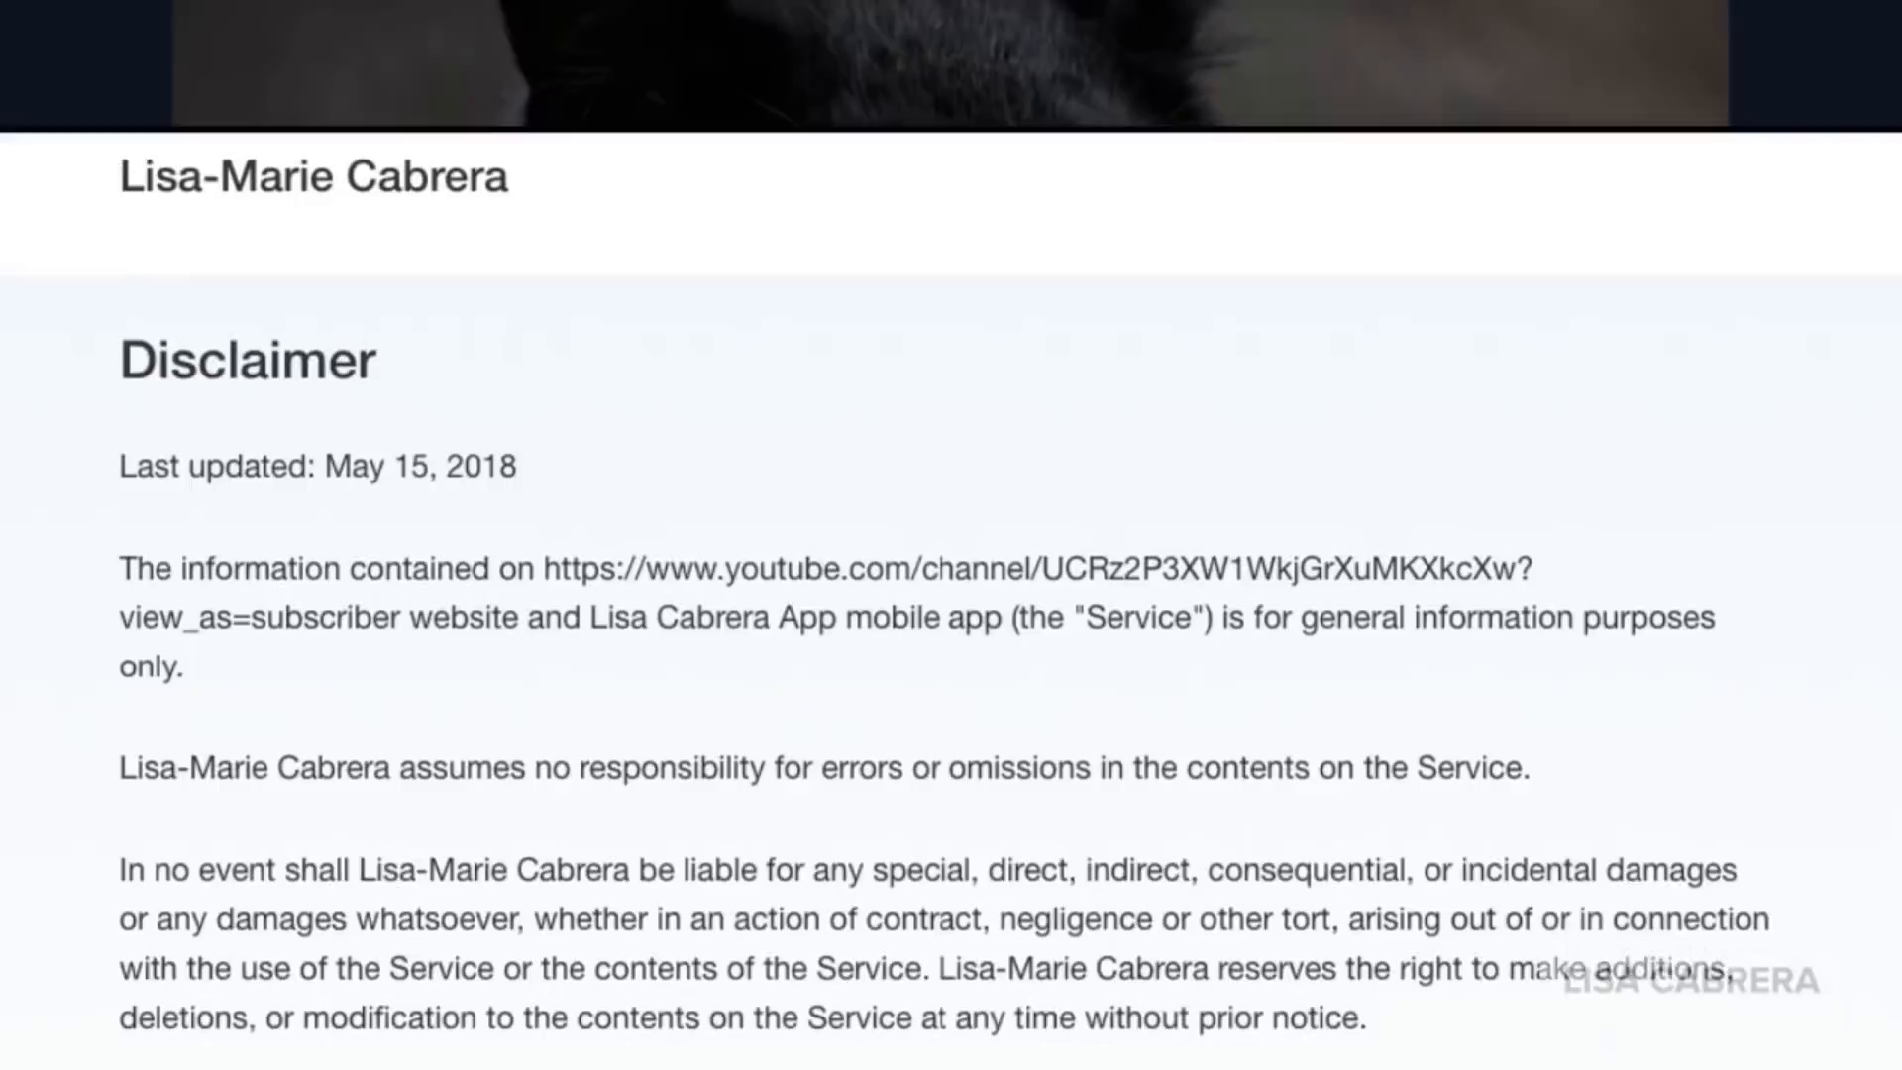
pyautogui.scroll(-3)
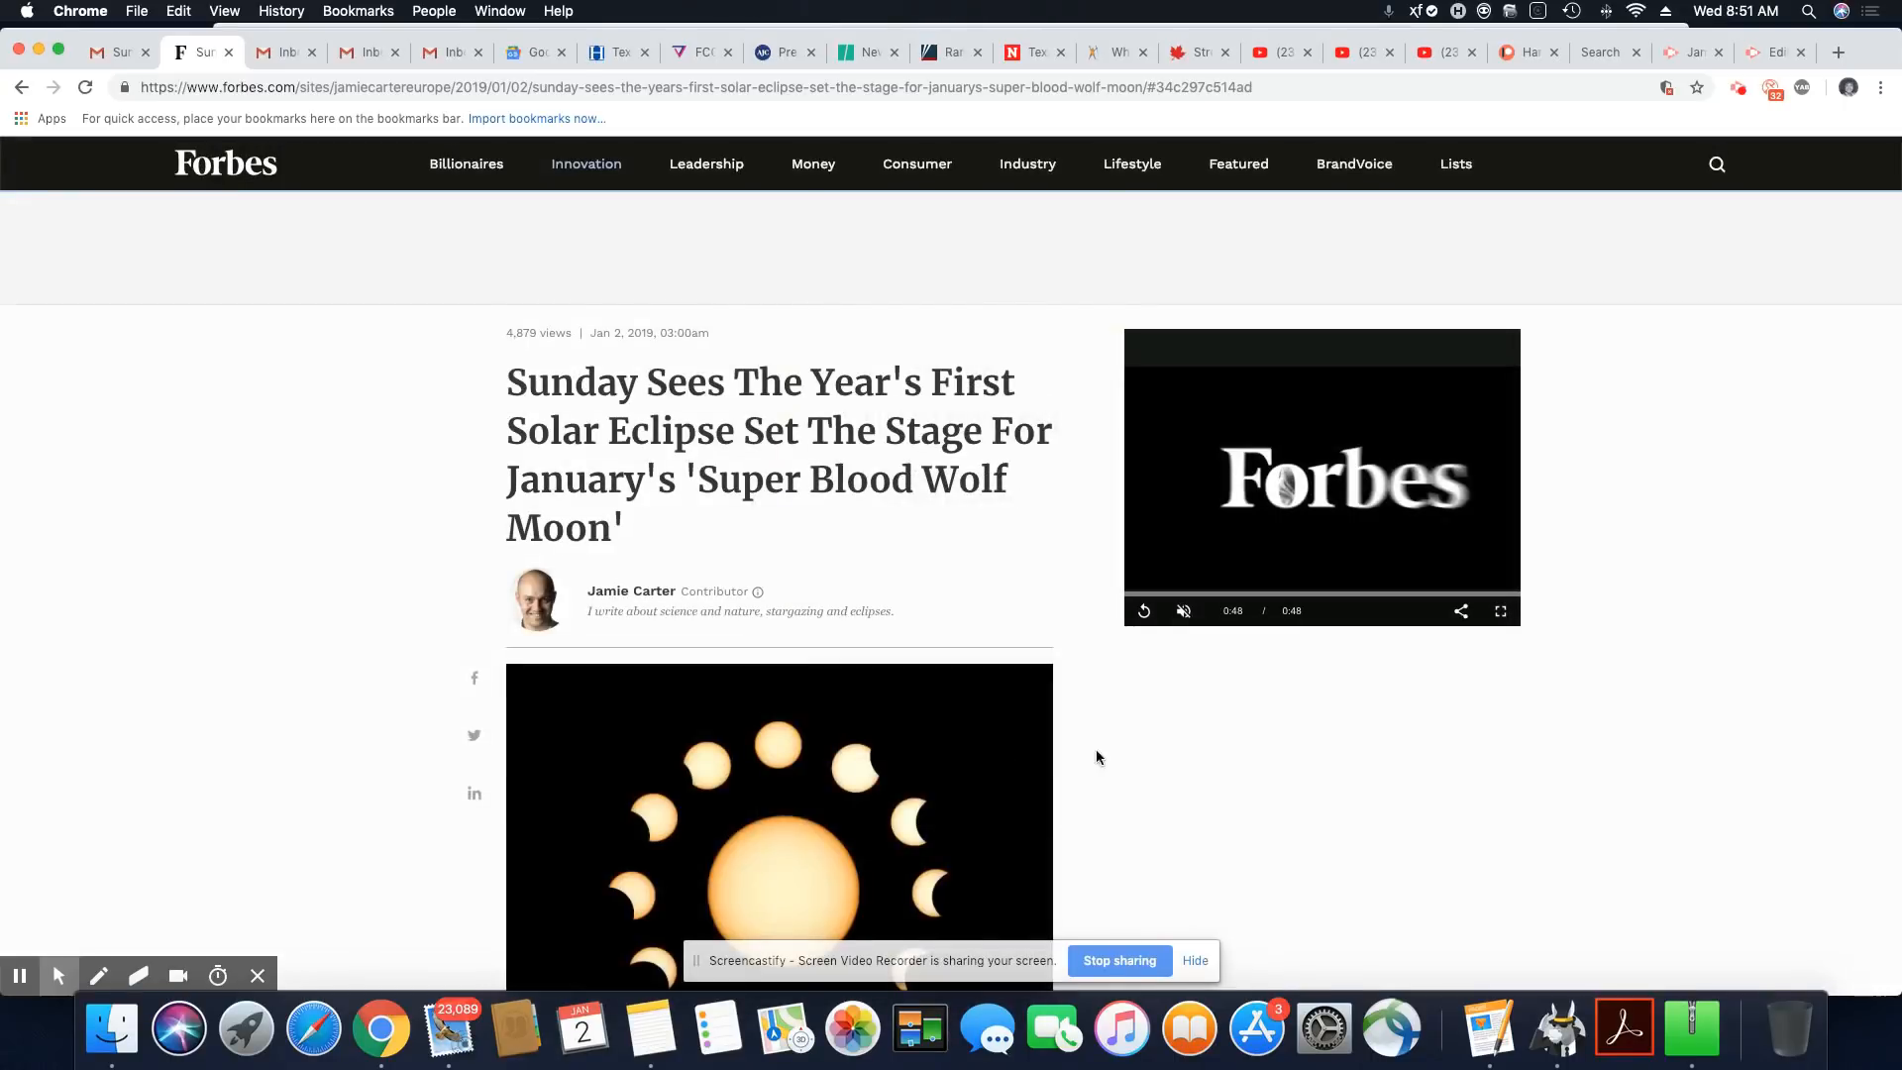
pyautogui.moveTo(1715, 693)
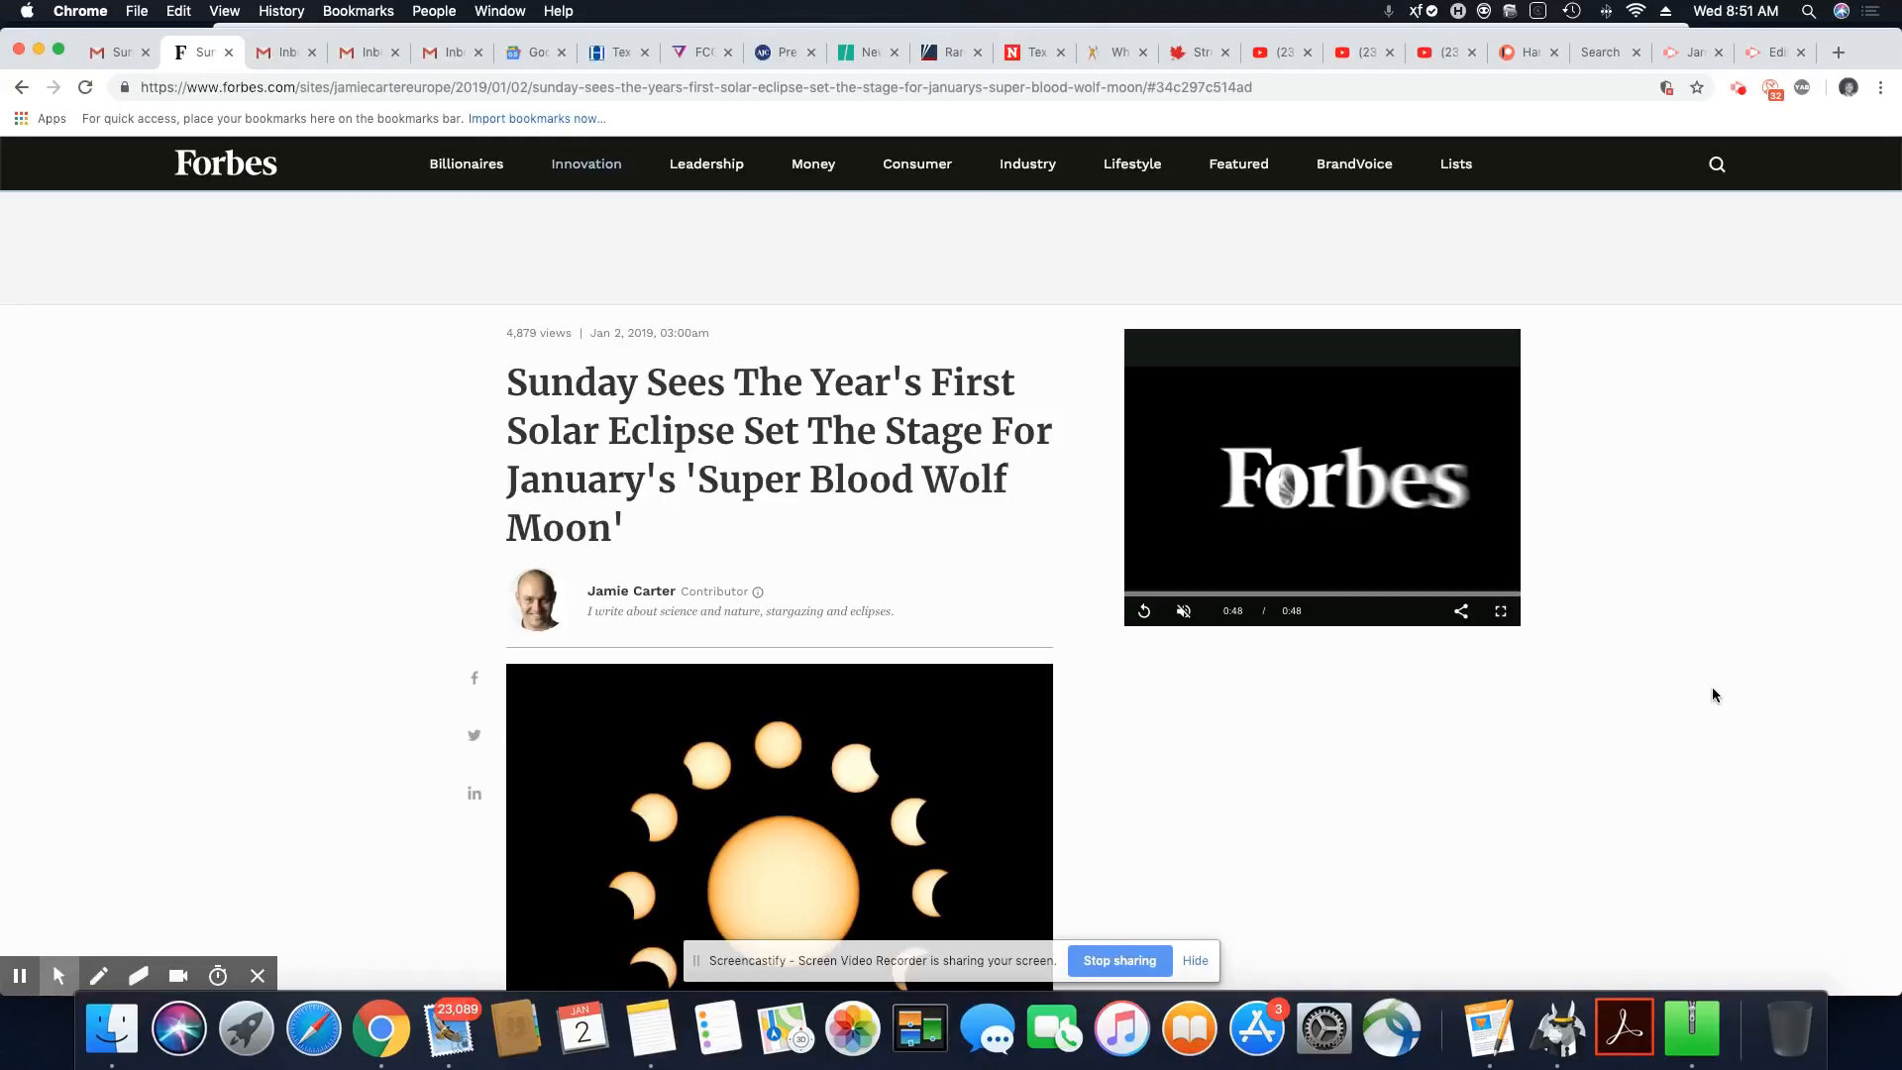
pyautogui.moveTo(1702, 733)
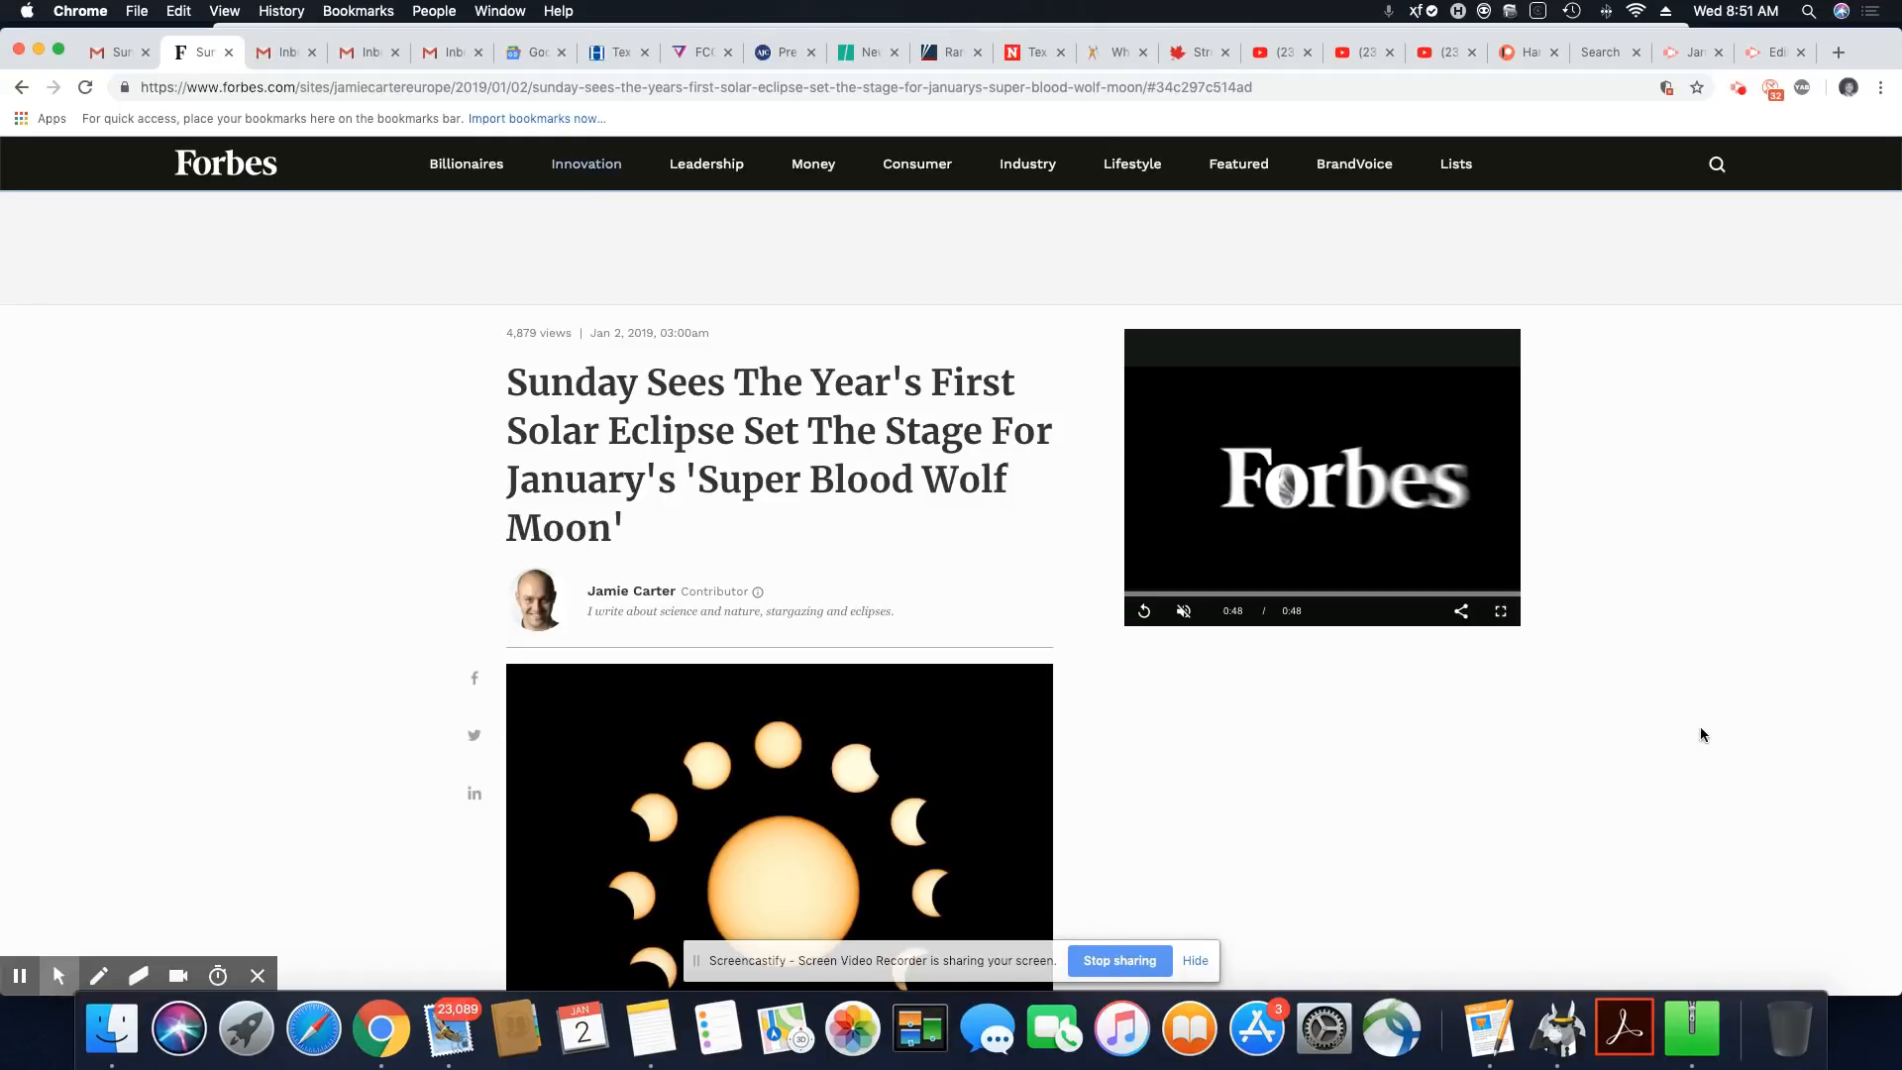
pyautogui.scroll(-3)
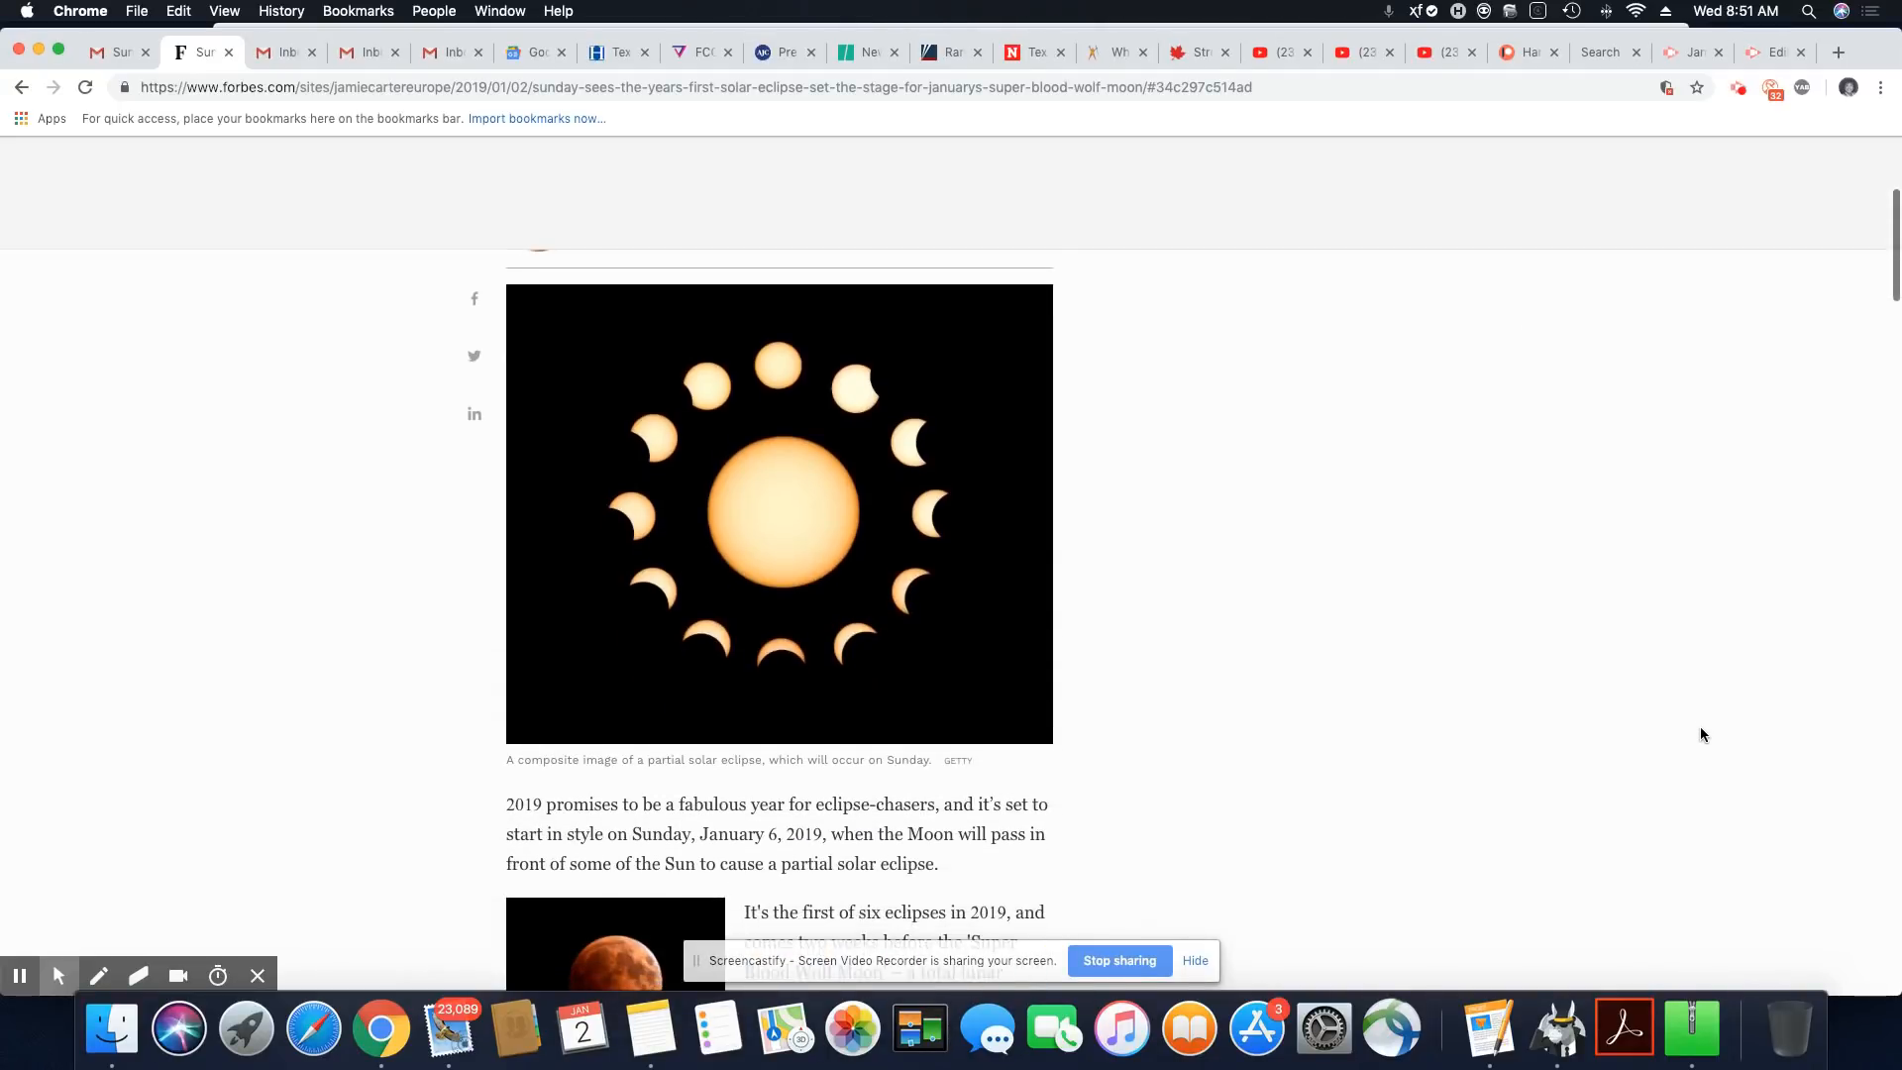
pyautogui.scroll(-3)
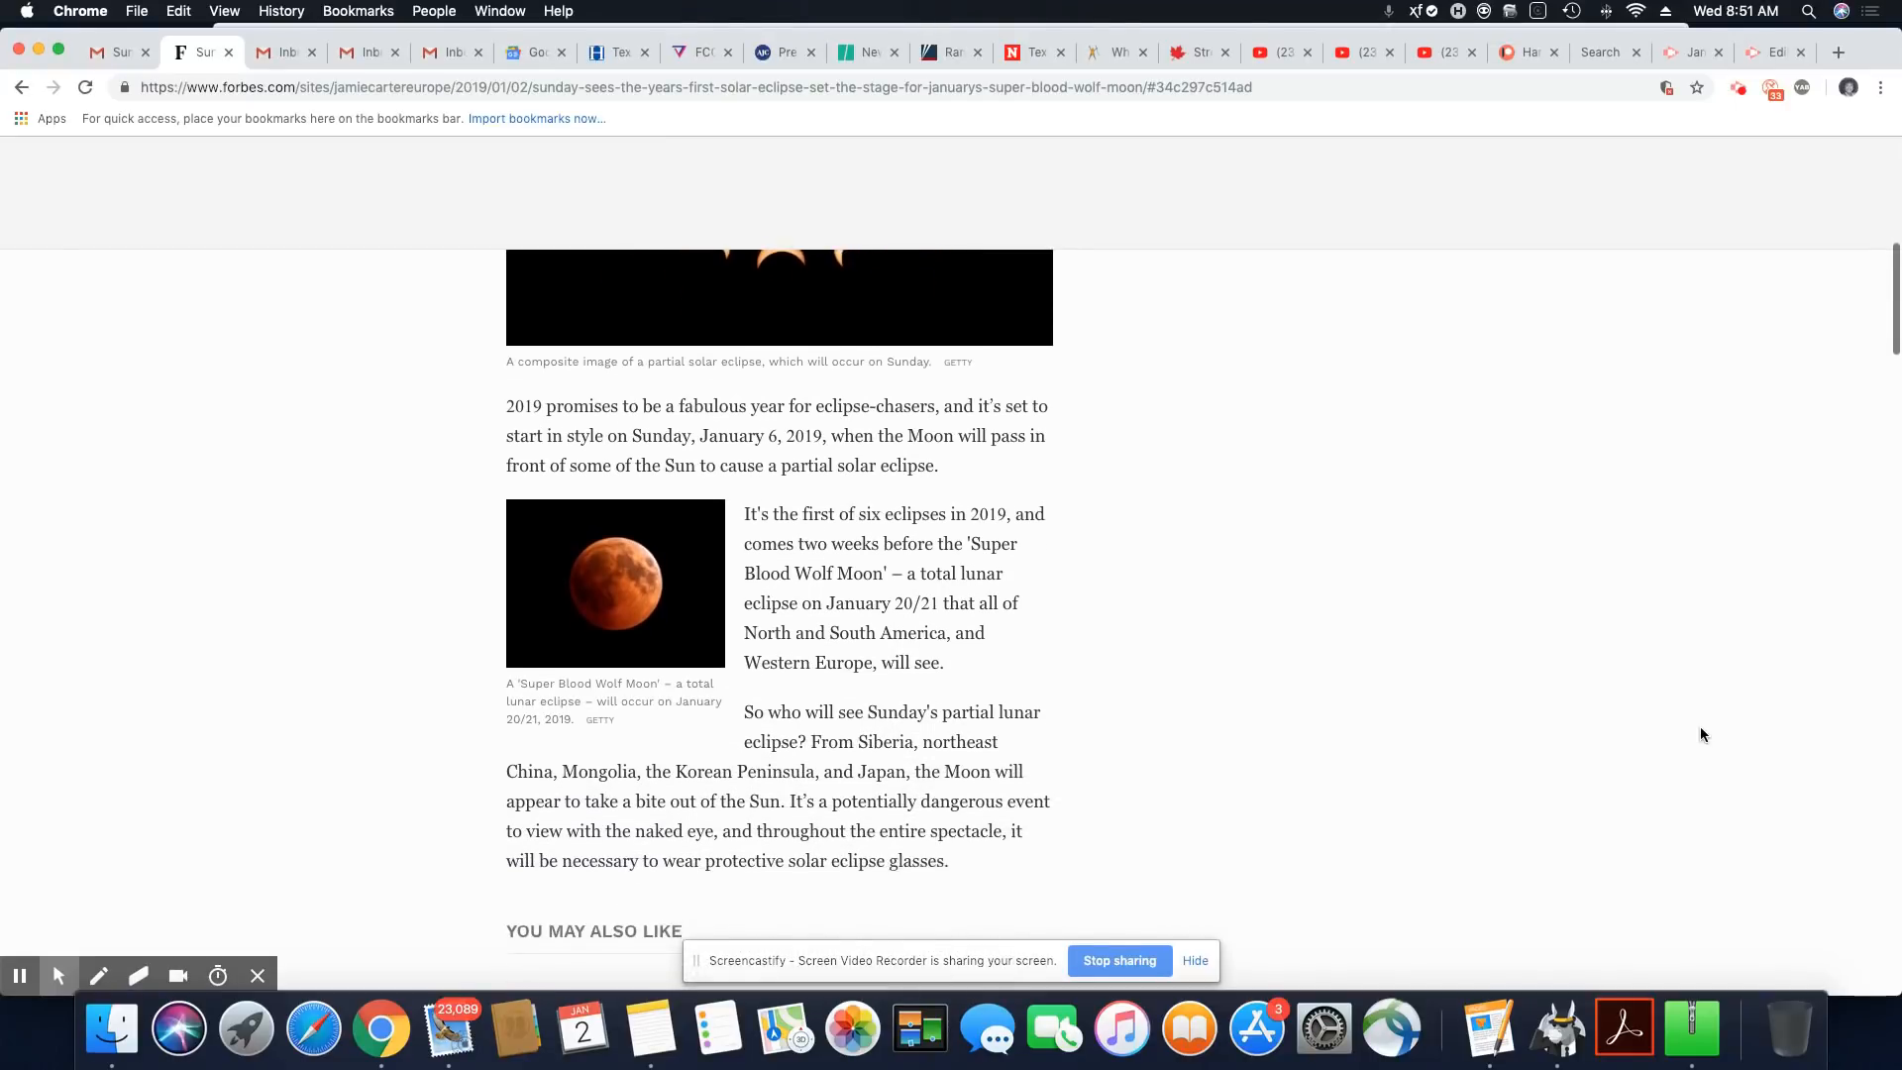
pyautogui.scroll(-3)
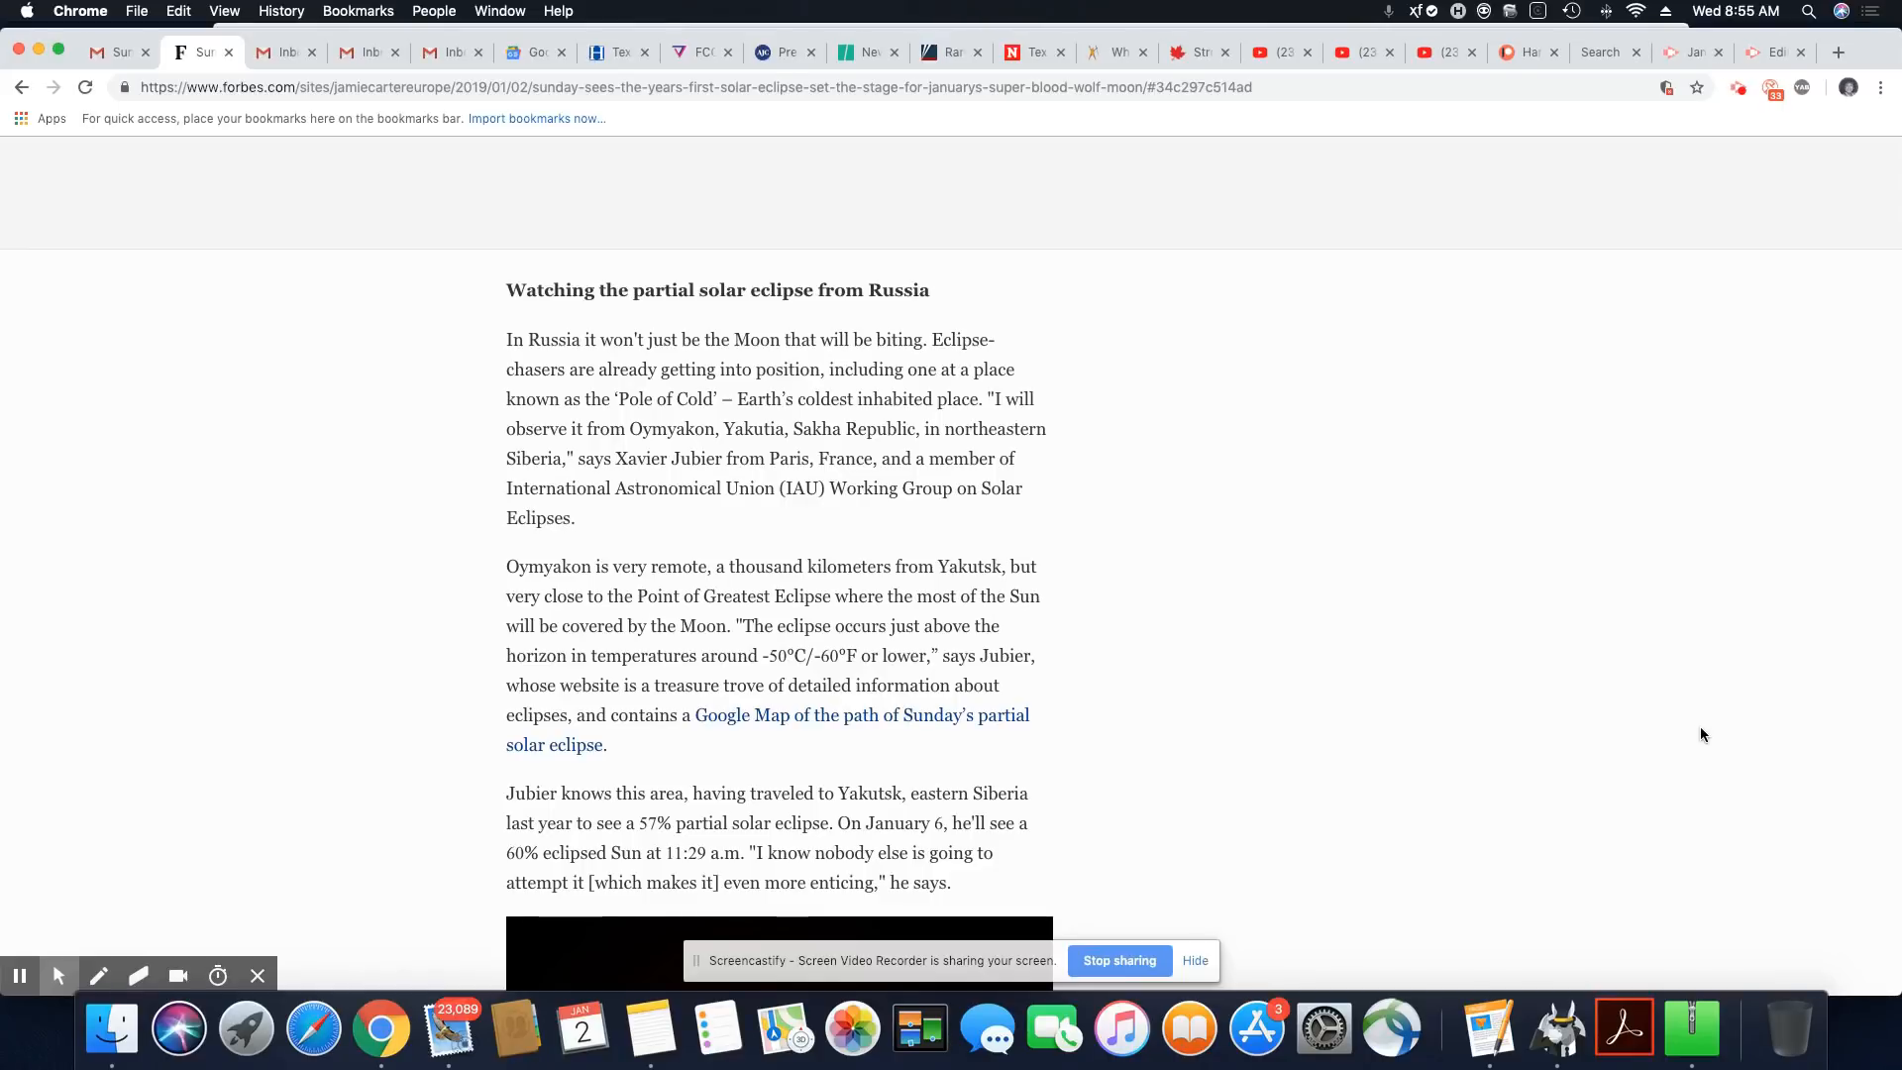
pyautogui.scroll(-3)
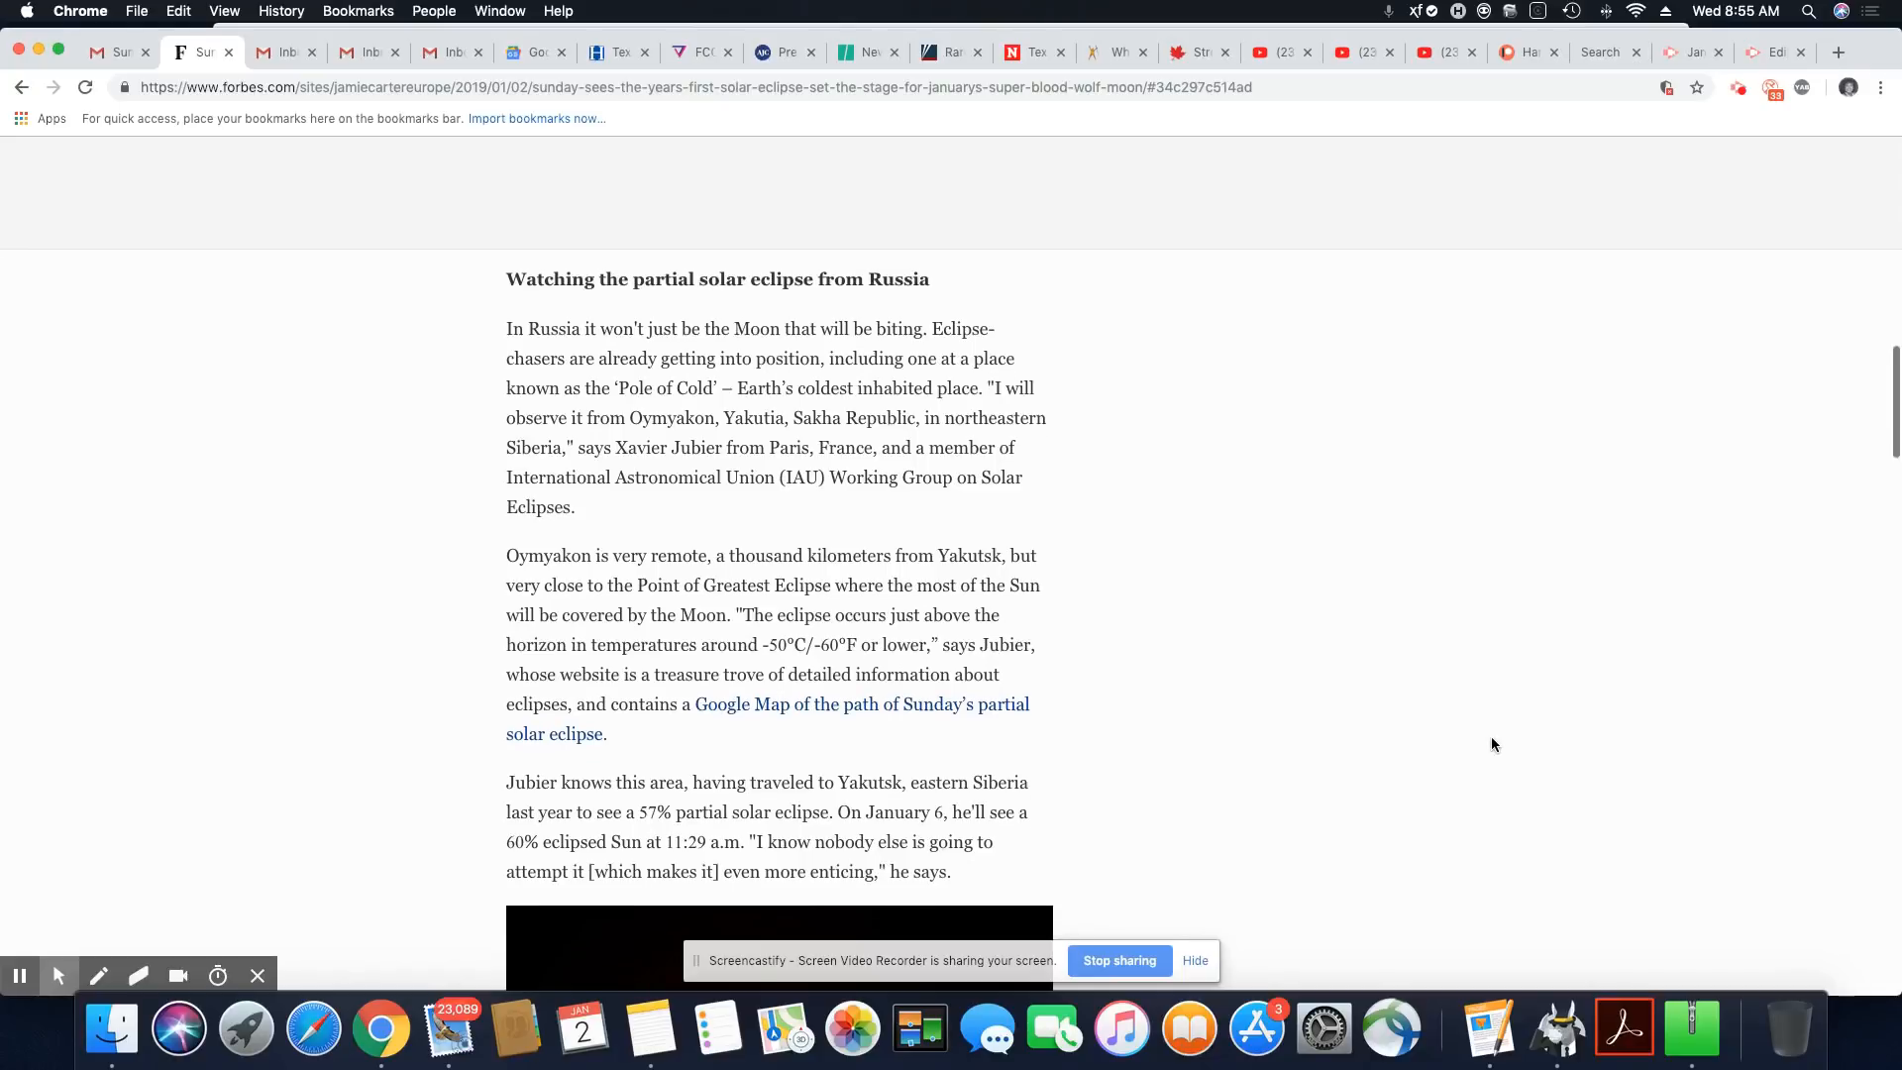
pyautogui.scroll(-3)
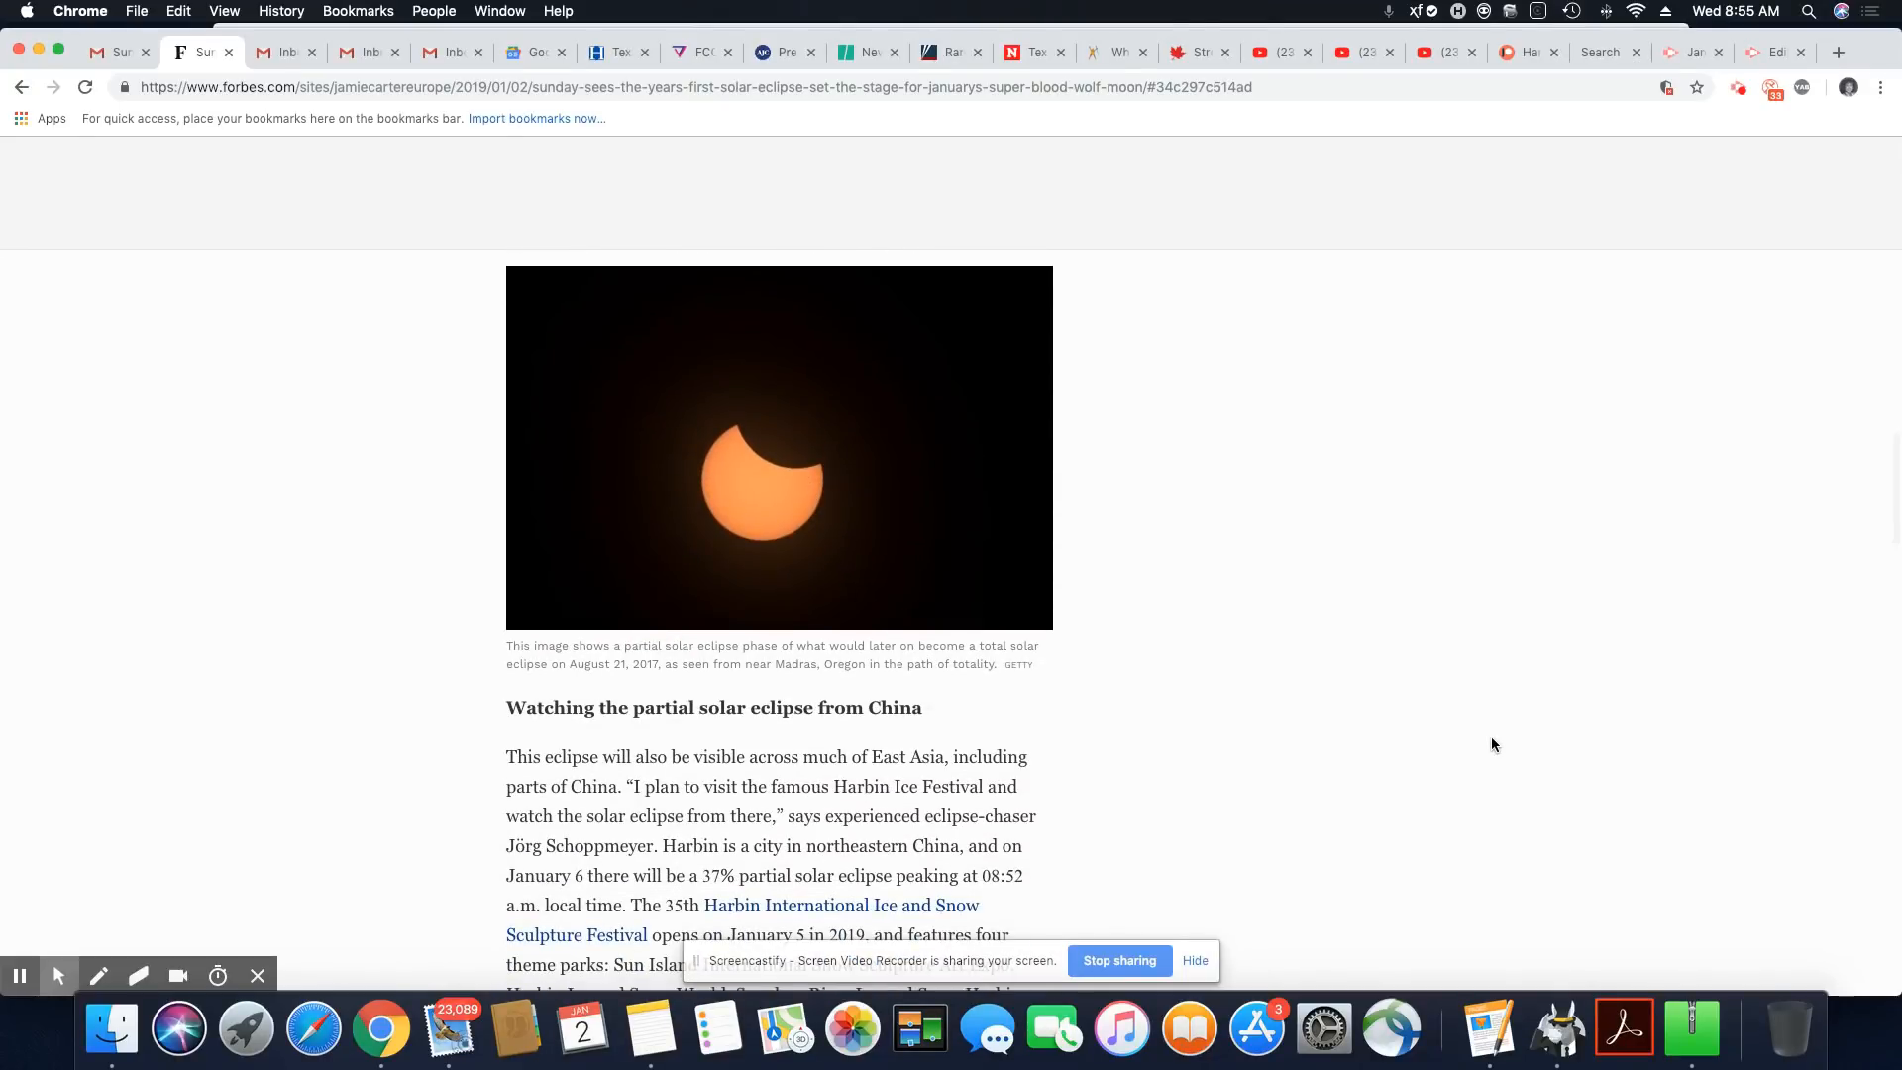
pyautogui.scroll(-3)
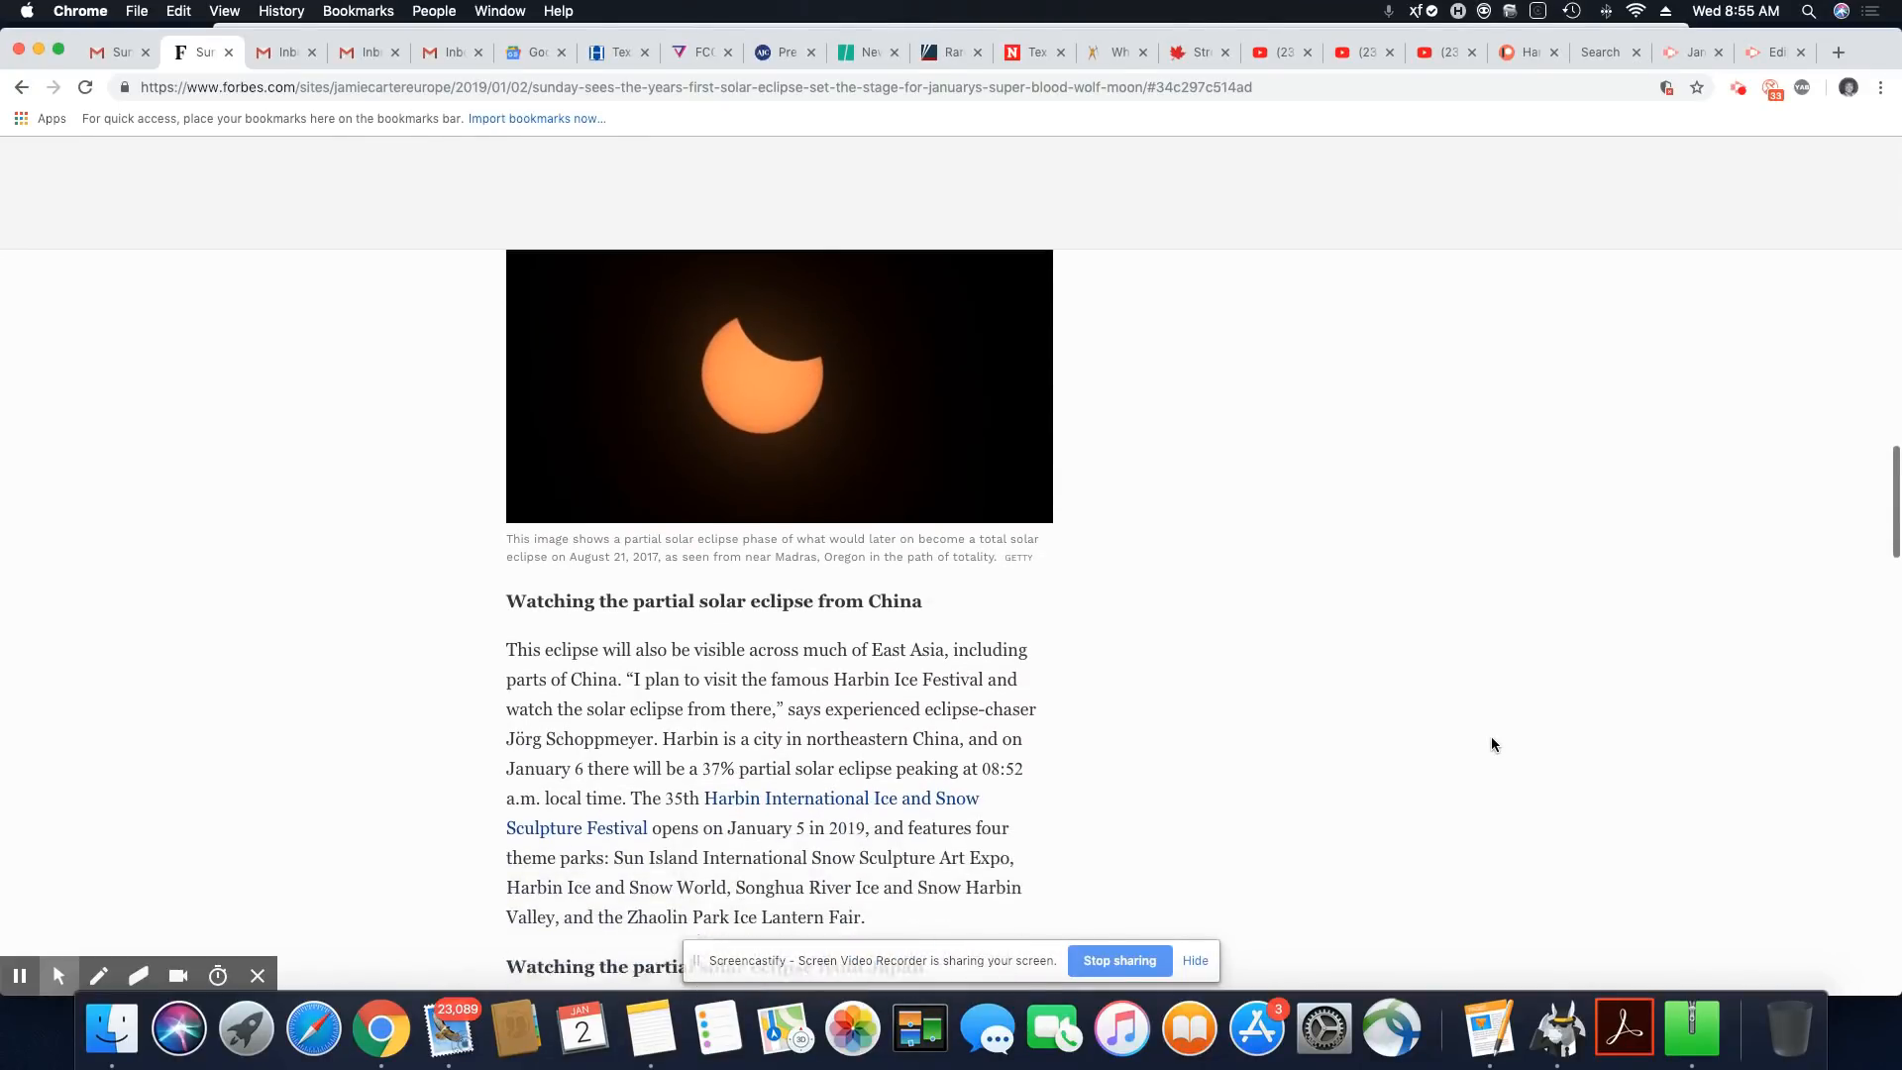
pyautogui.scroll(-3)
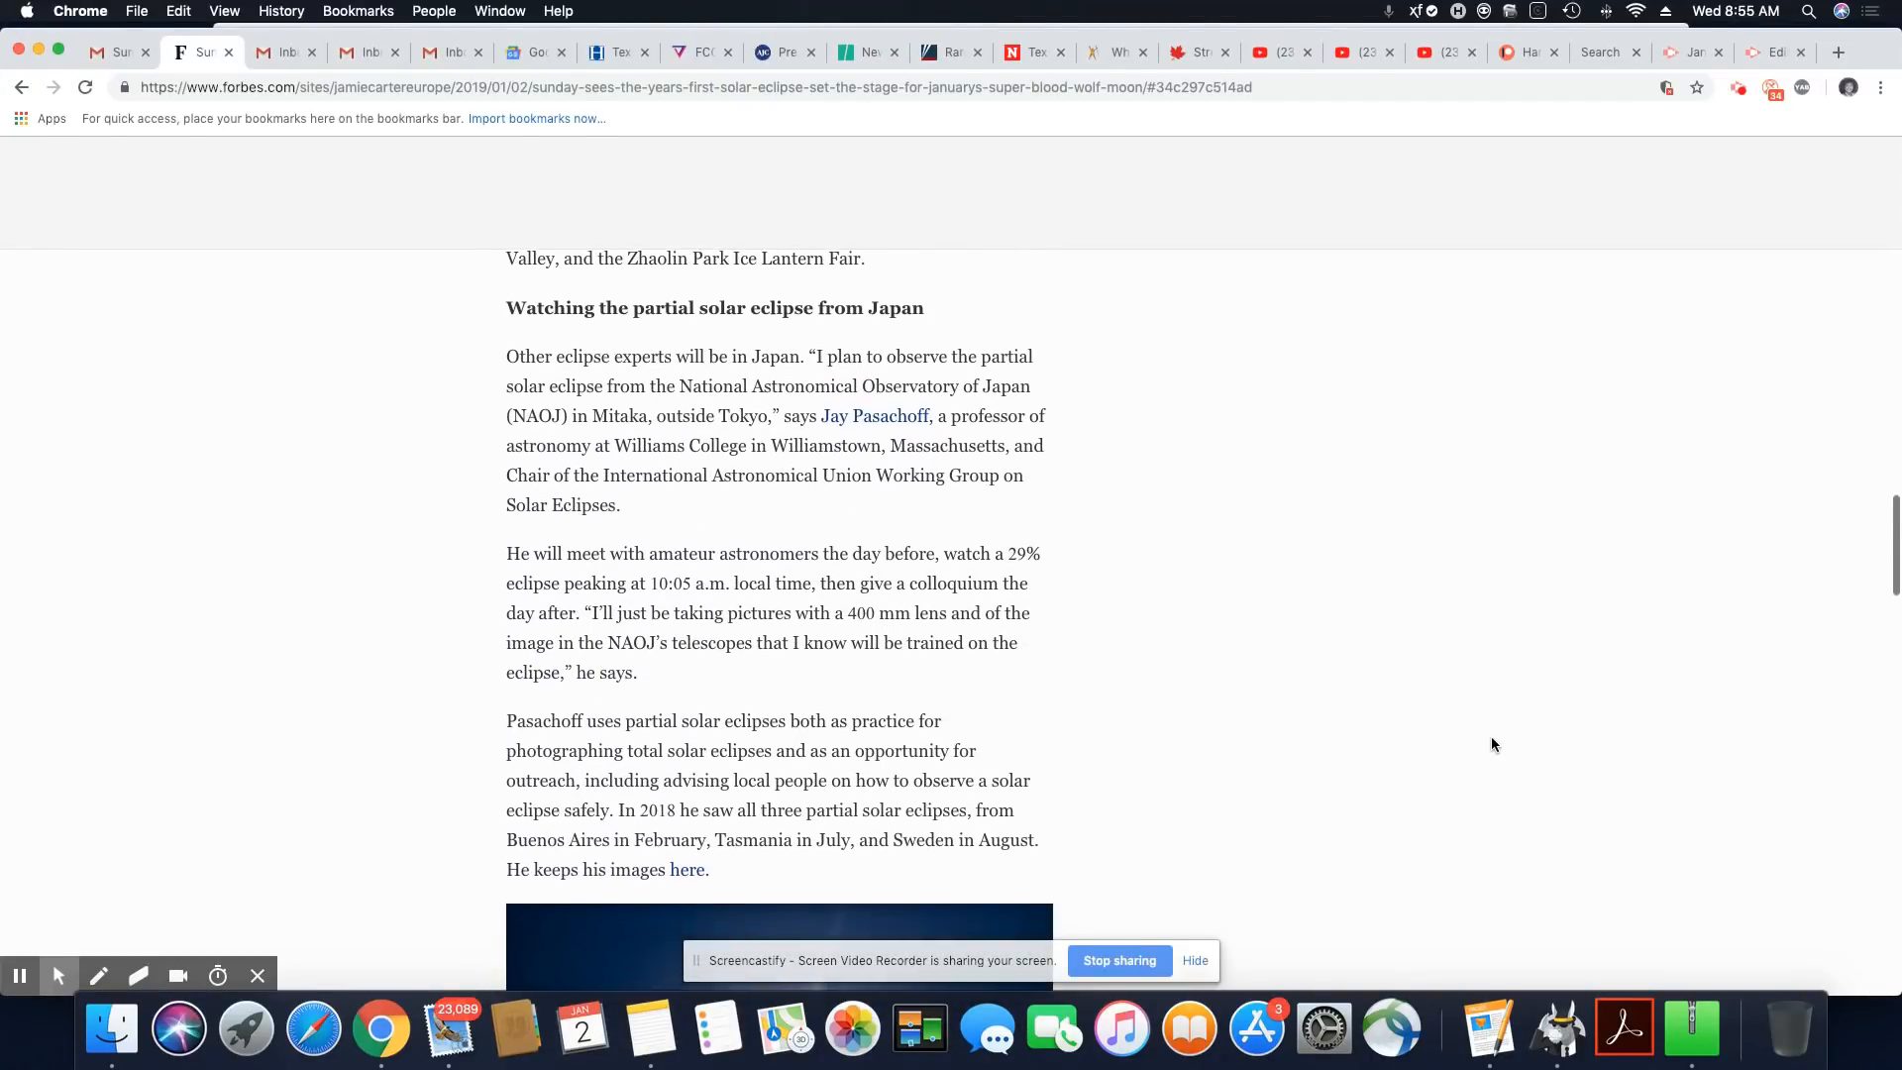
pyautogui.scroll(-3)
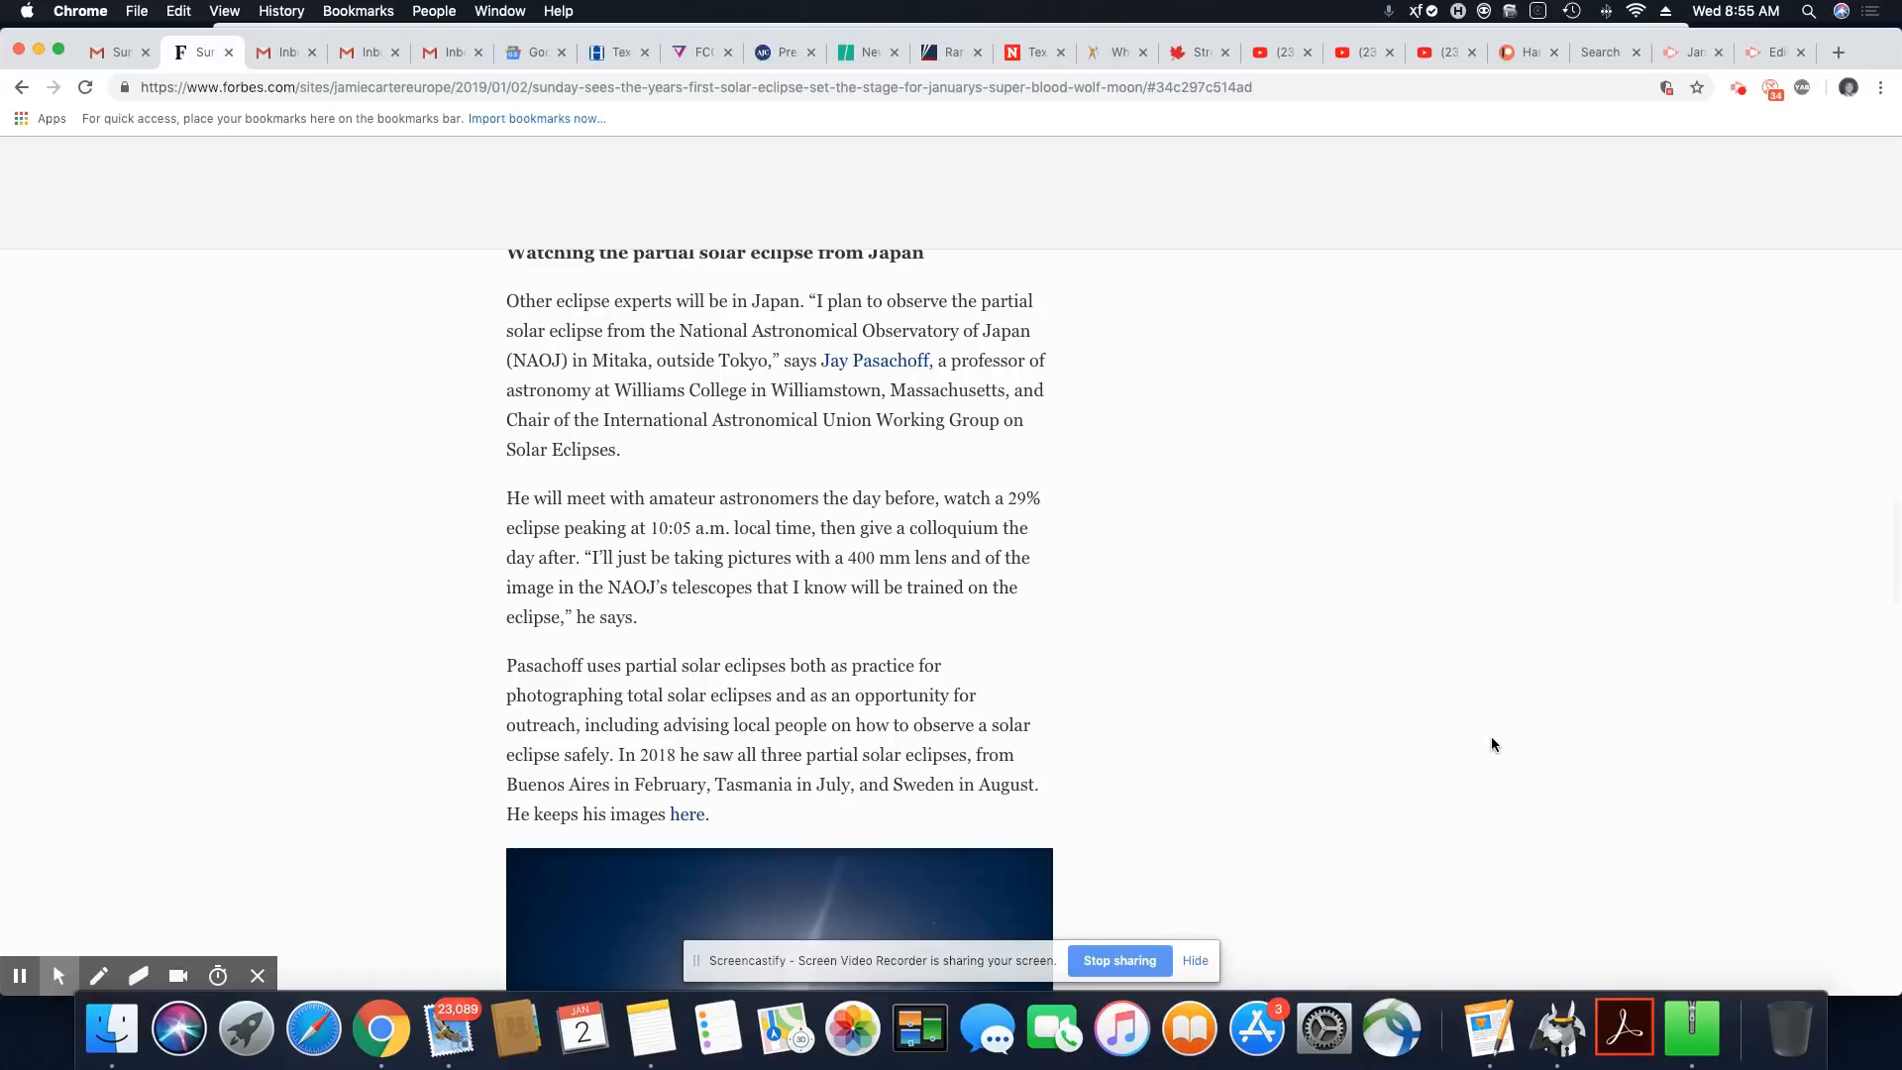
pyautogui.scroll(-3)
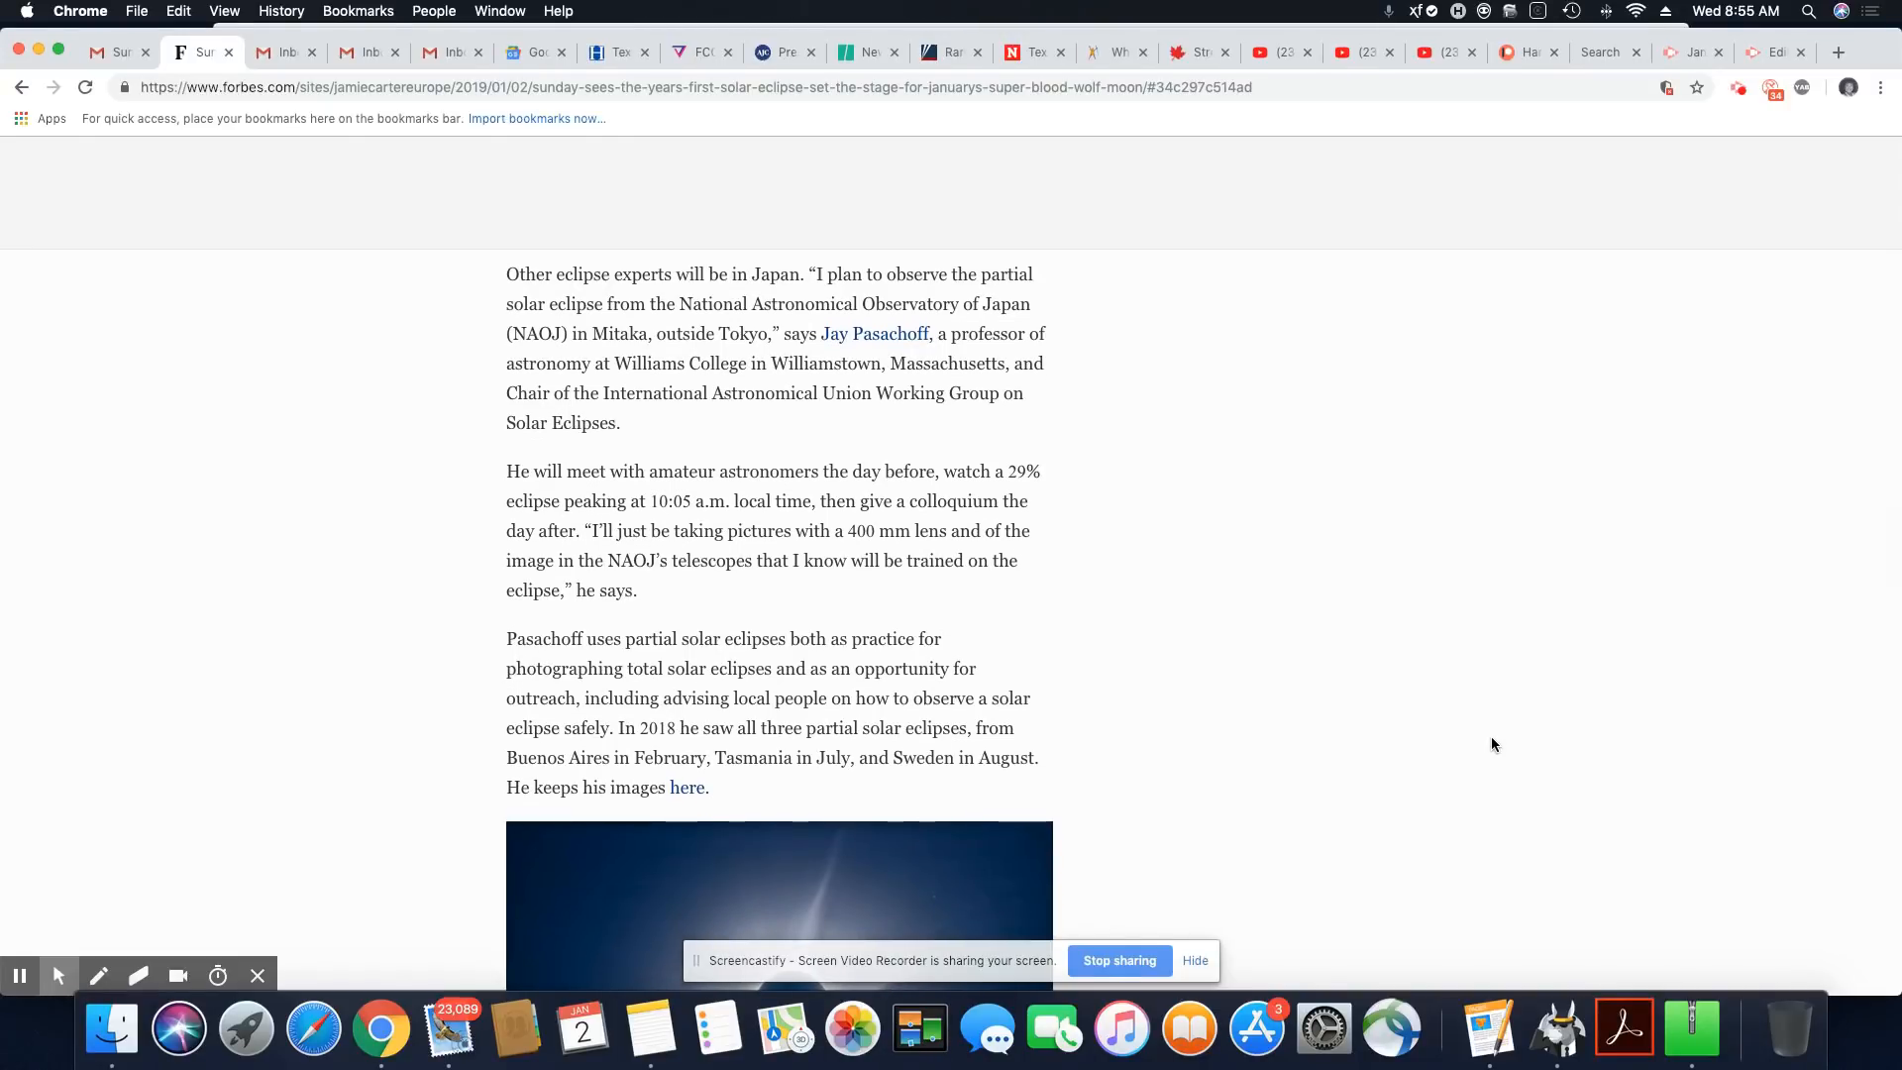
pyautogui.scroll(-3)
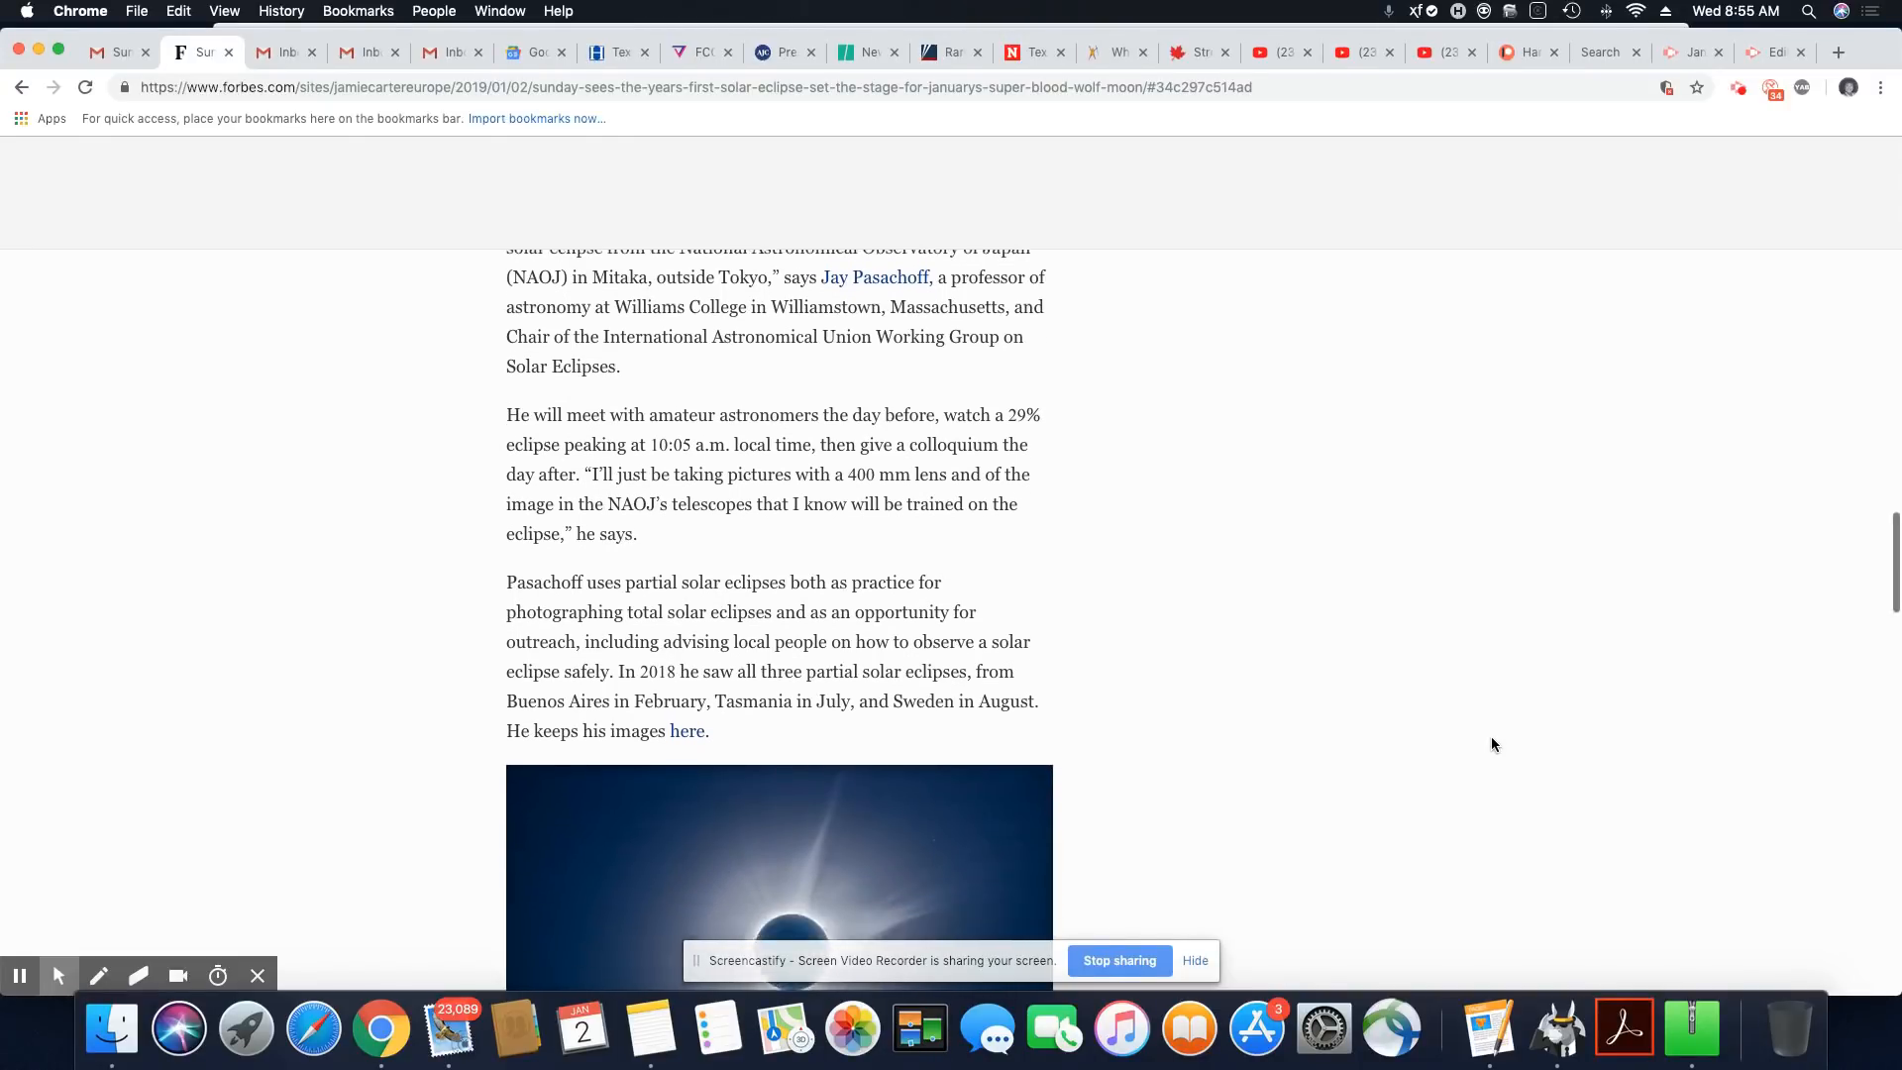
pyautogui.scroll(-3)
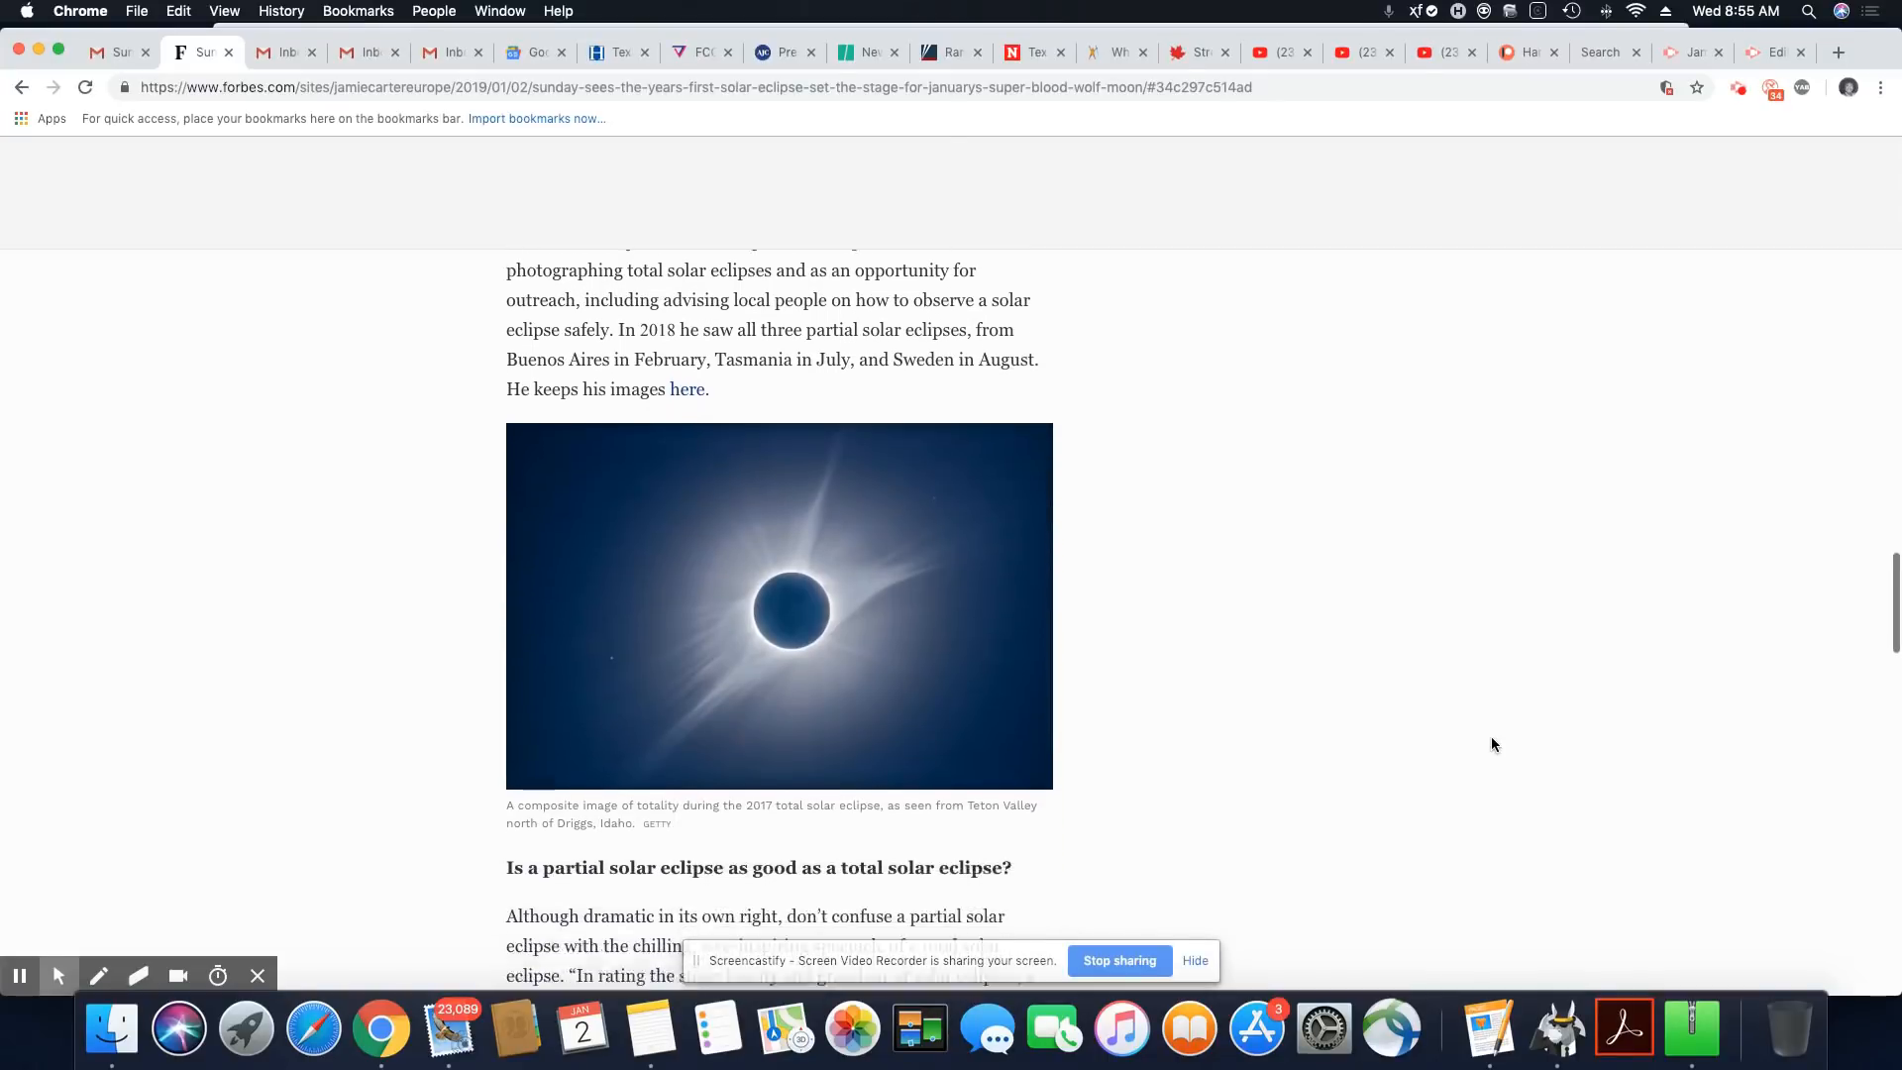
pyautogui.scroll(-3)
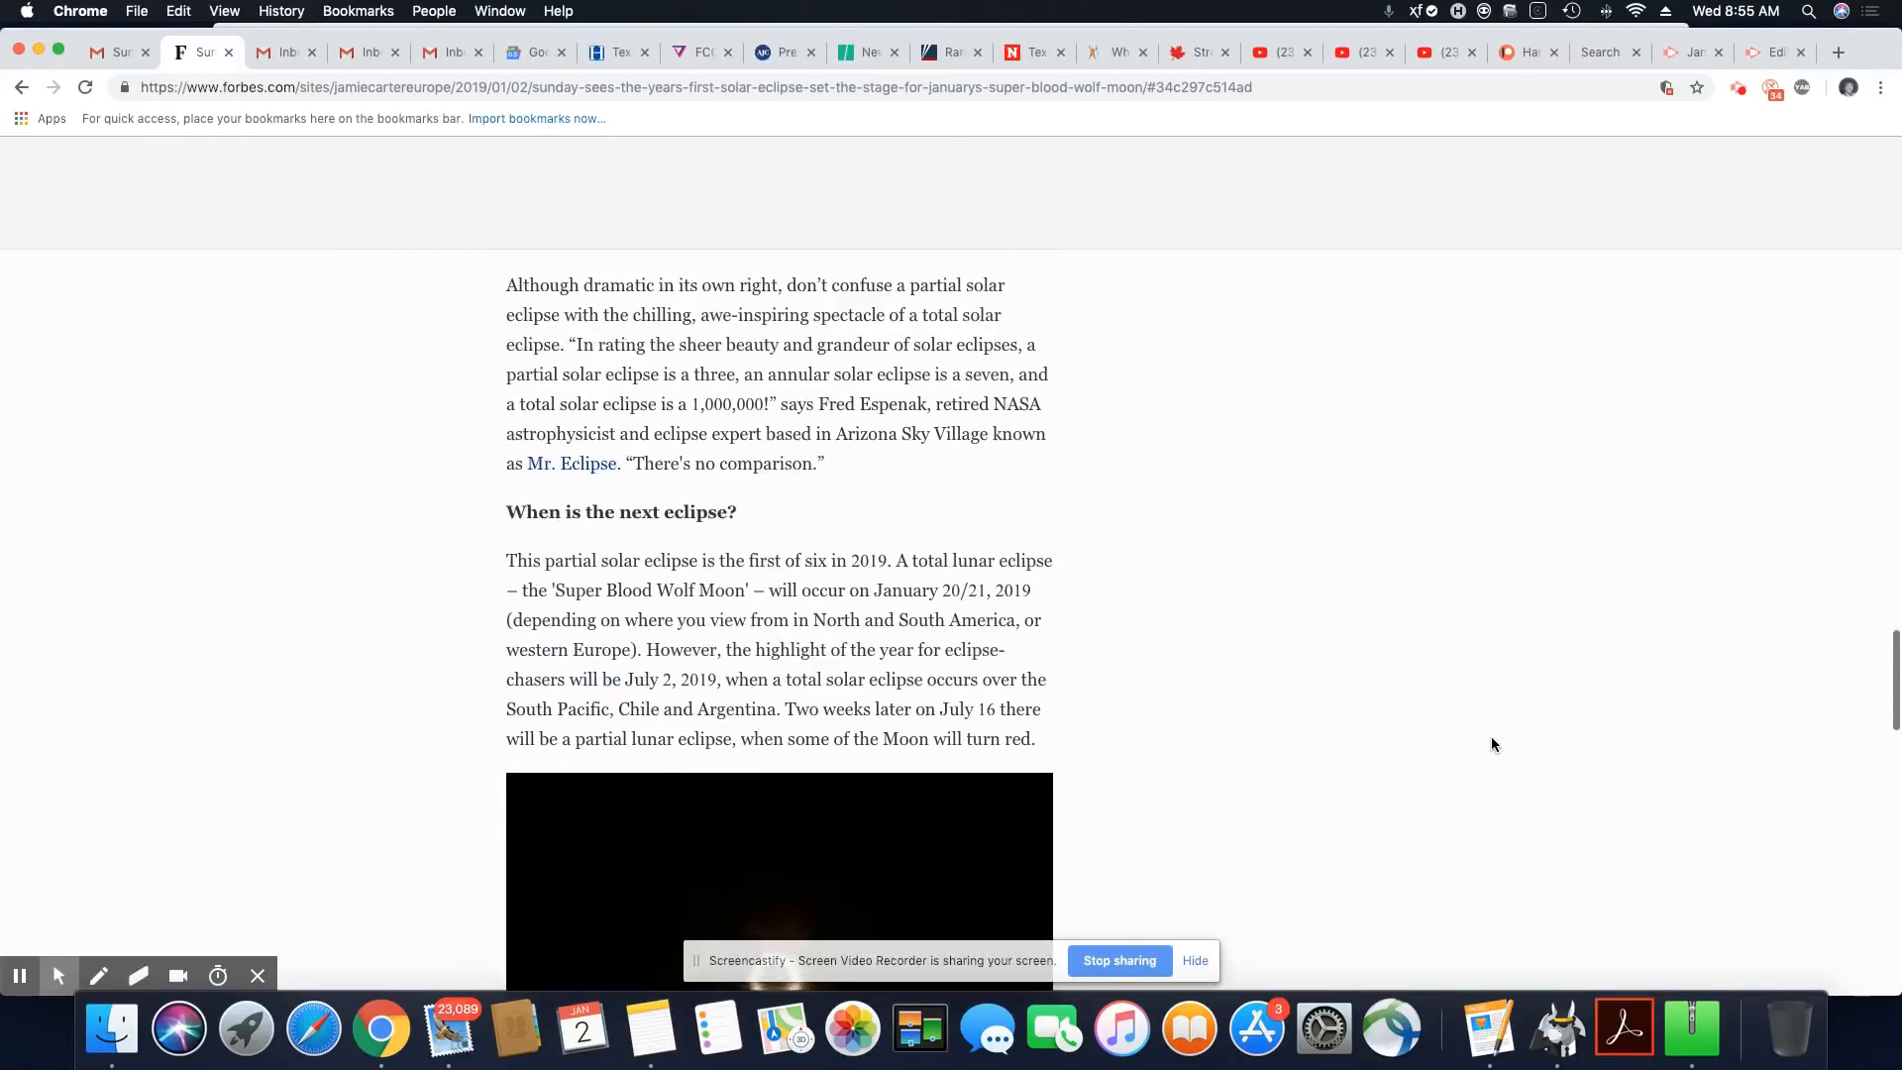
pyautogui.scroll(-3)
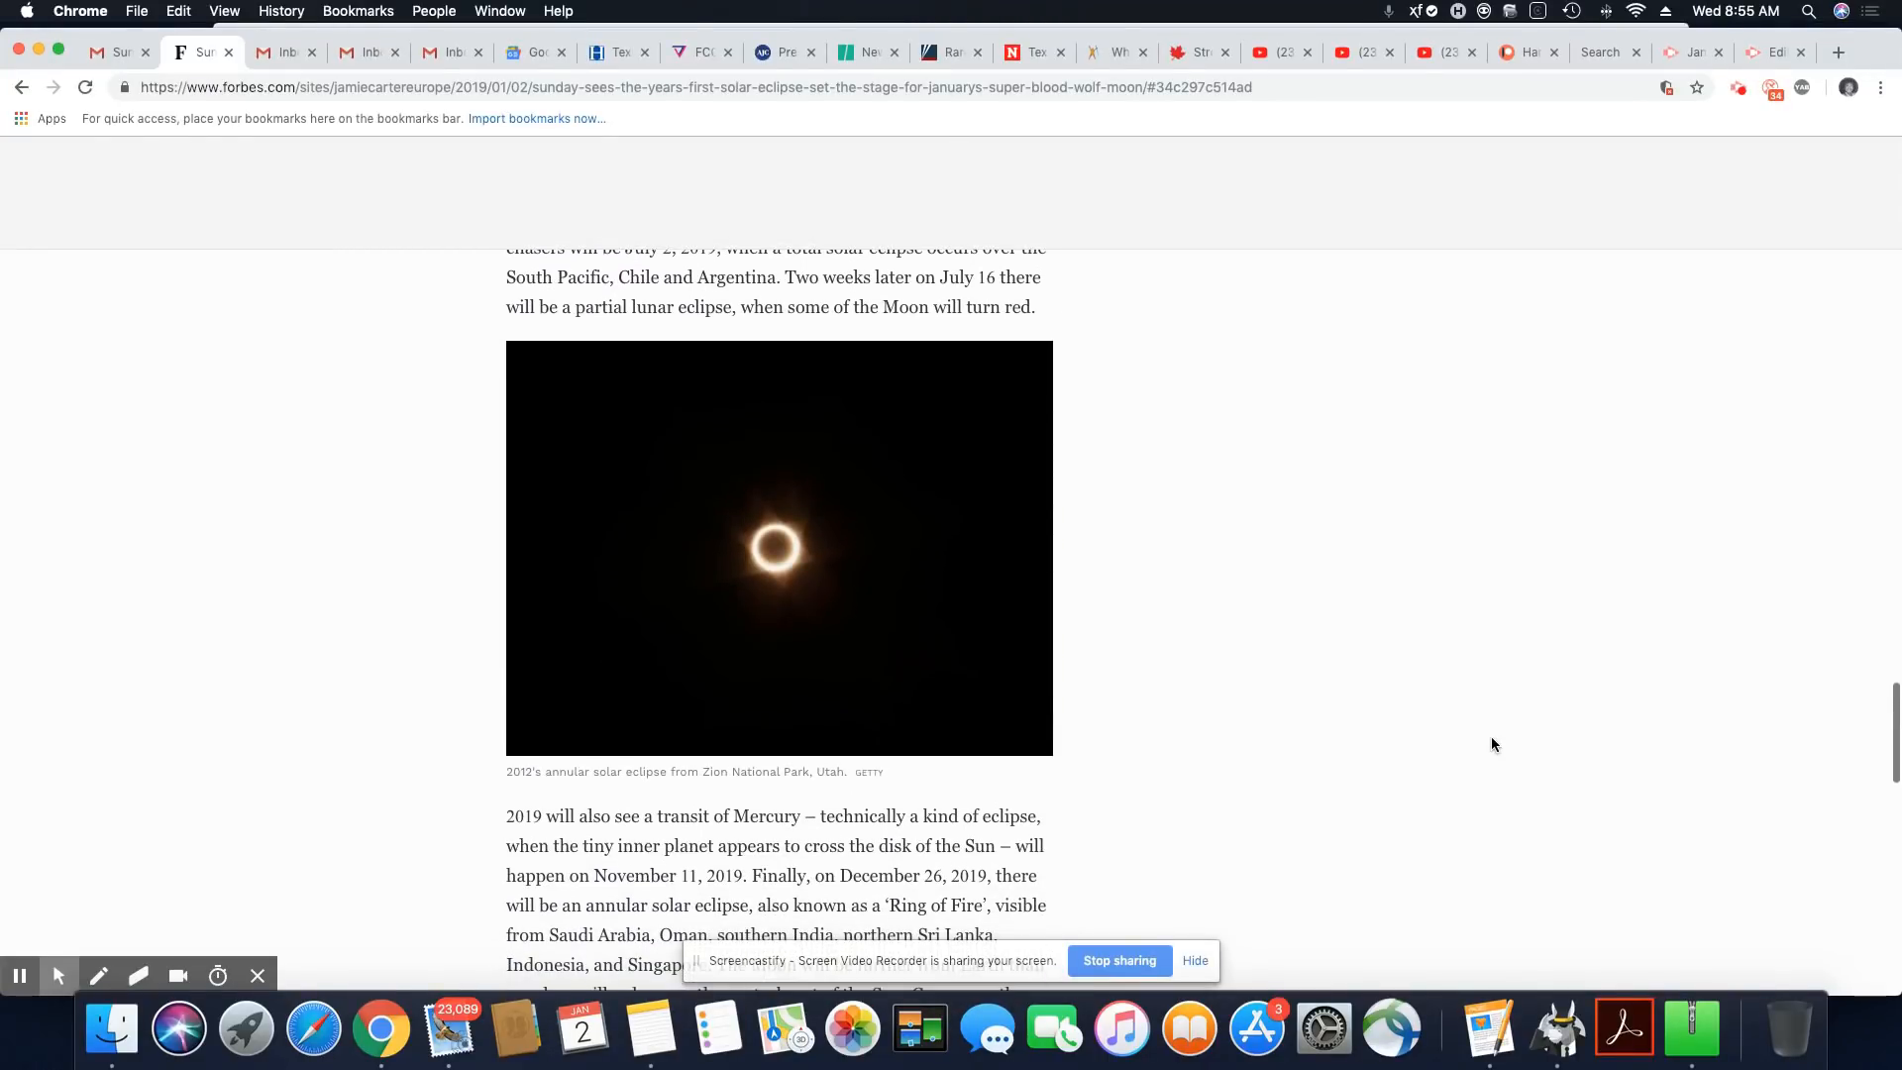
pyautogui.scroll(-3)
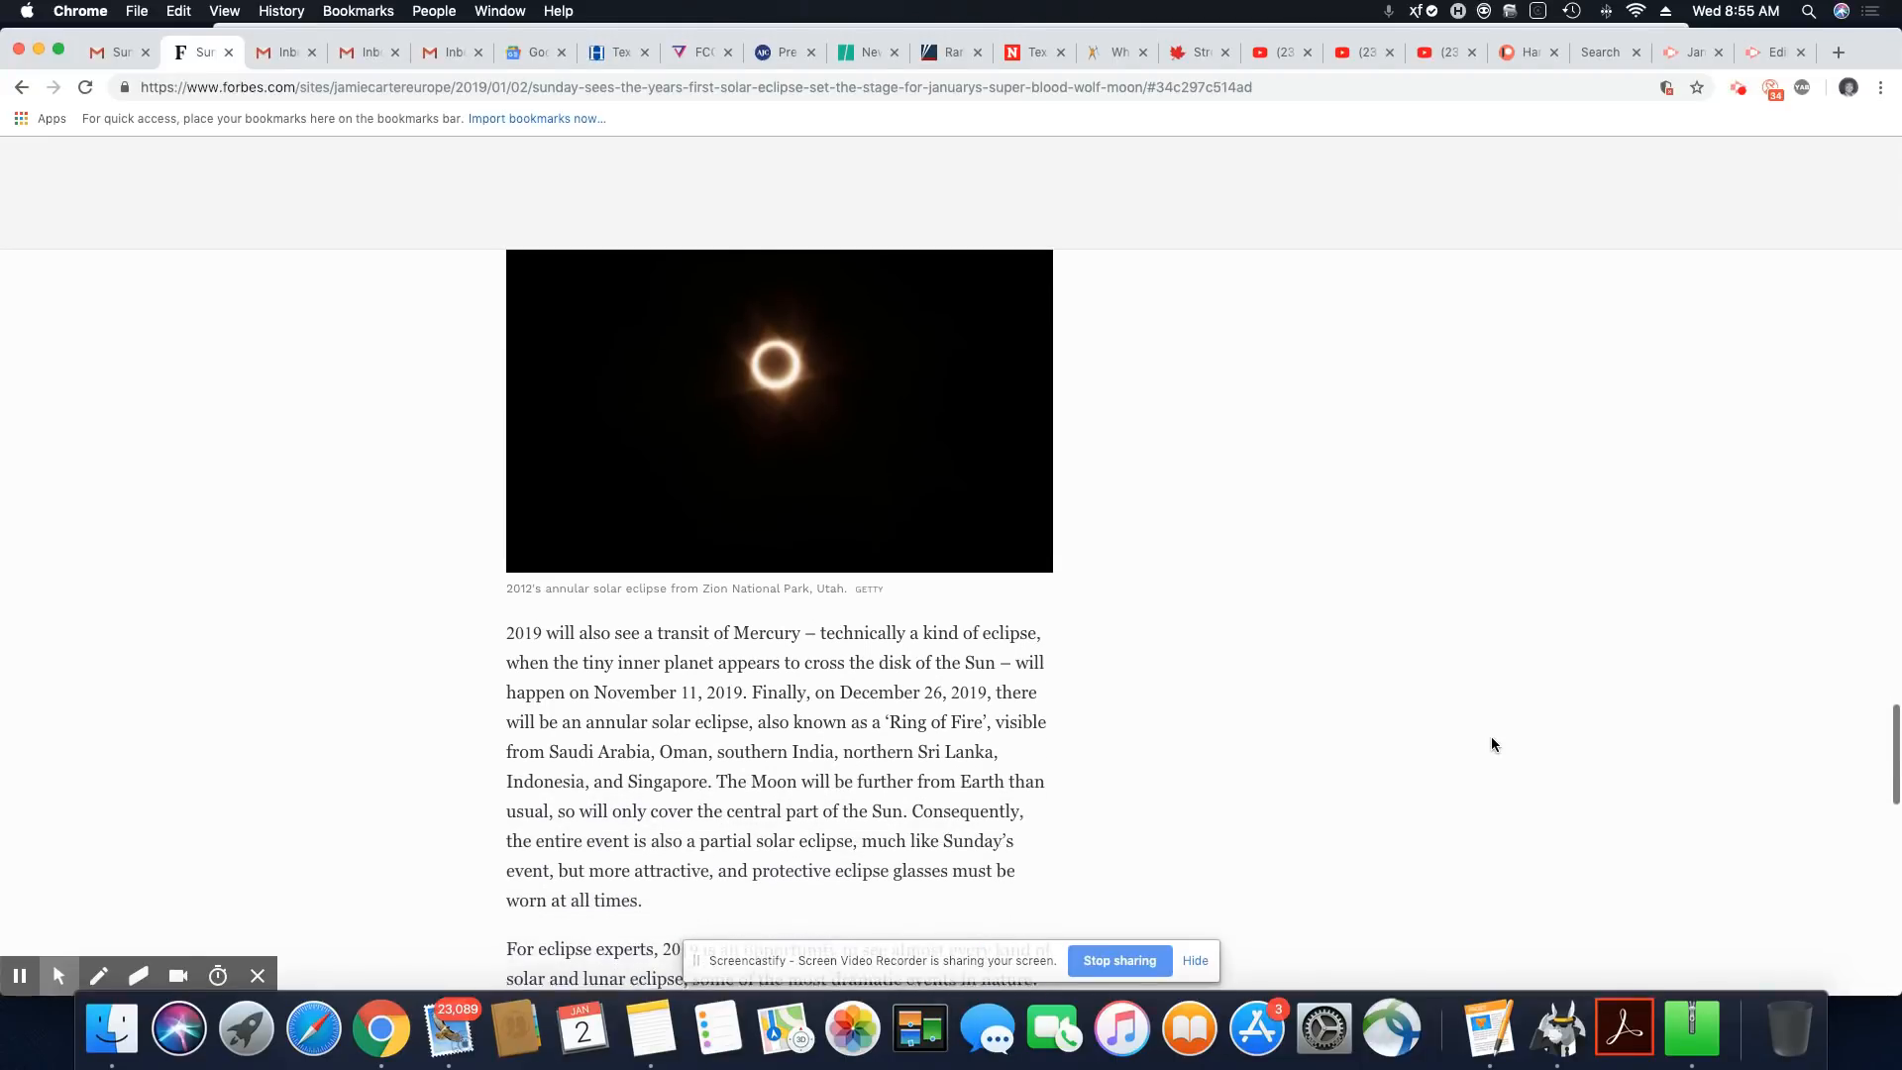
pyautogui.scroll(-3)
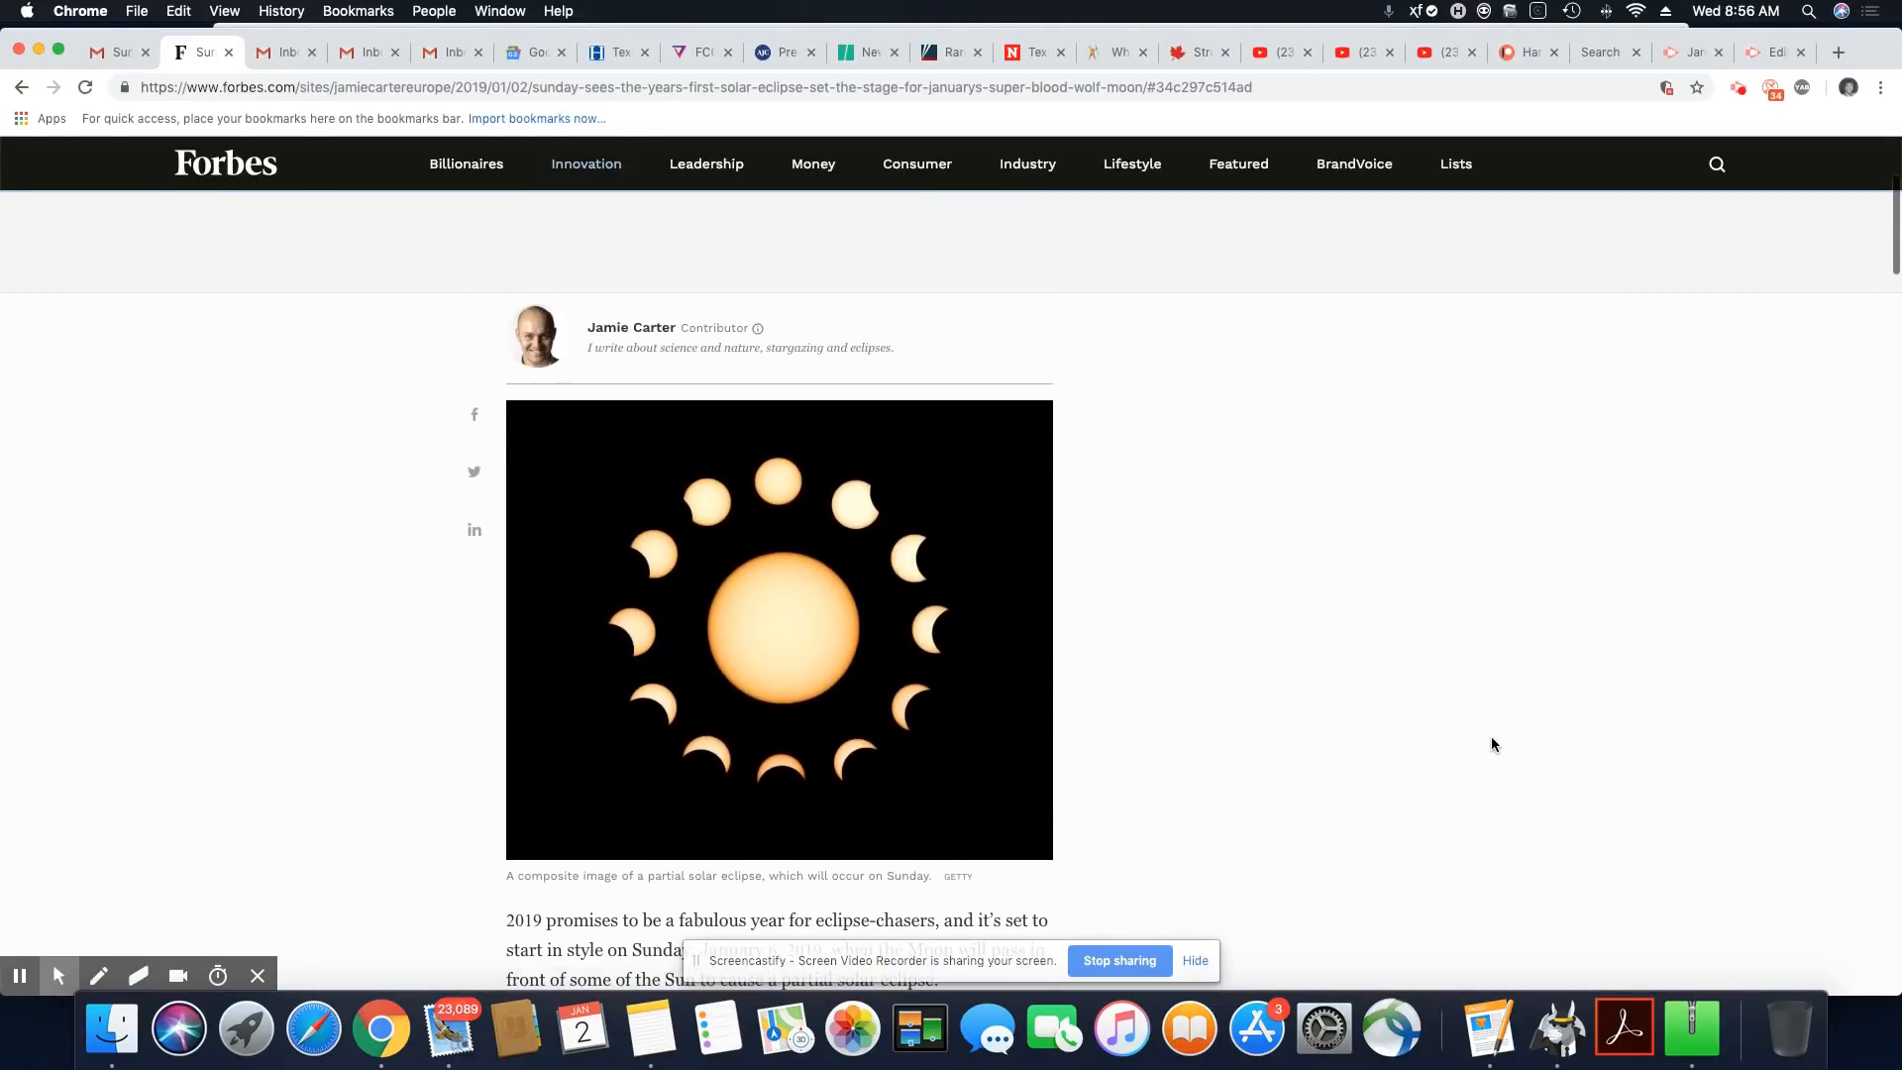
pyautogui.scroll(-3)
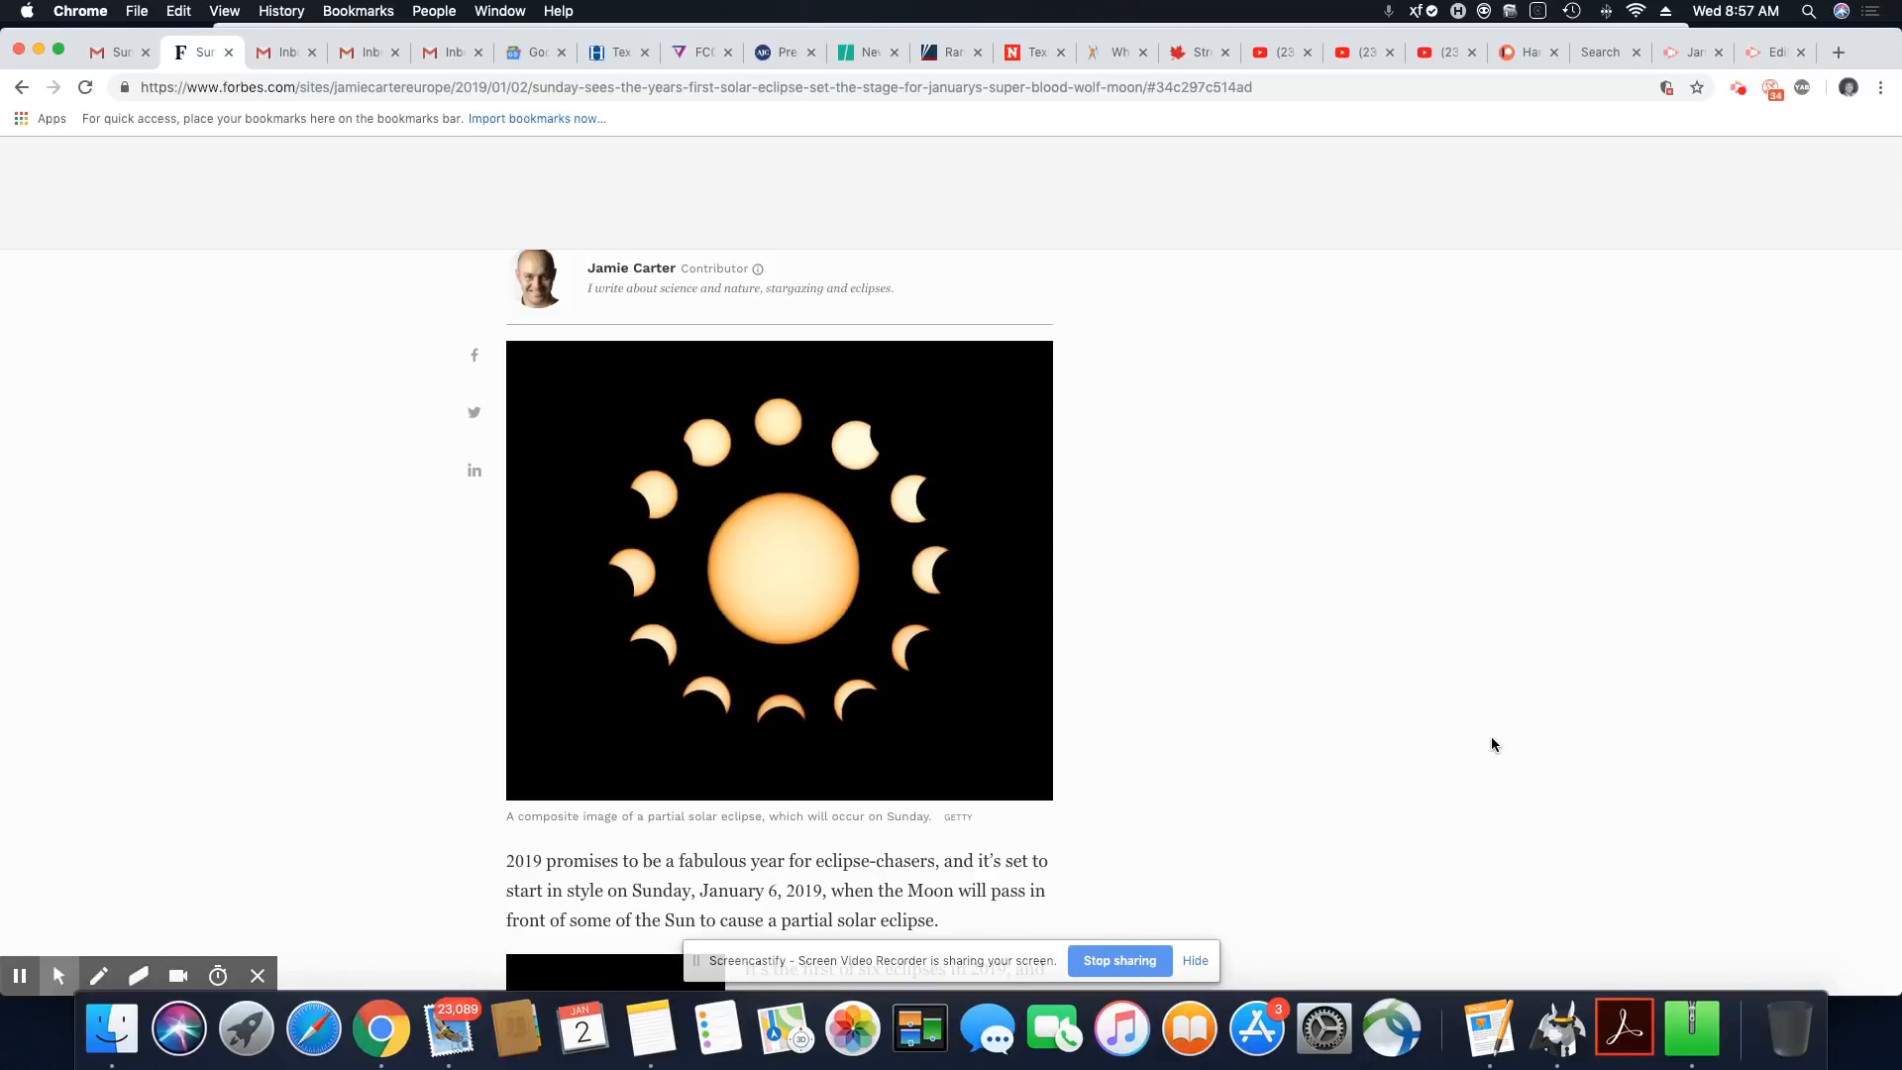
pyautogui.moveTo(1510, 846)
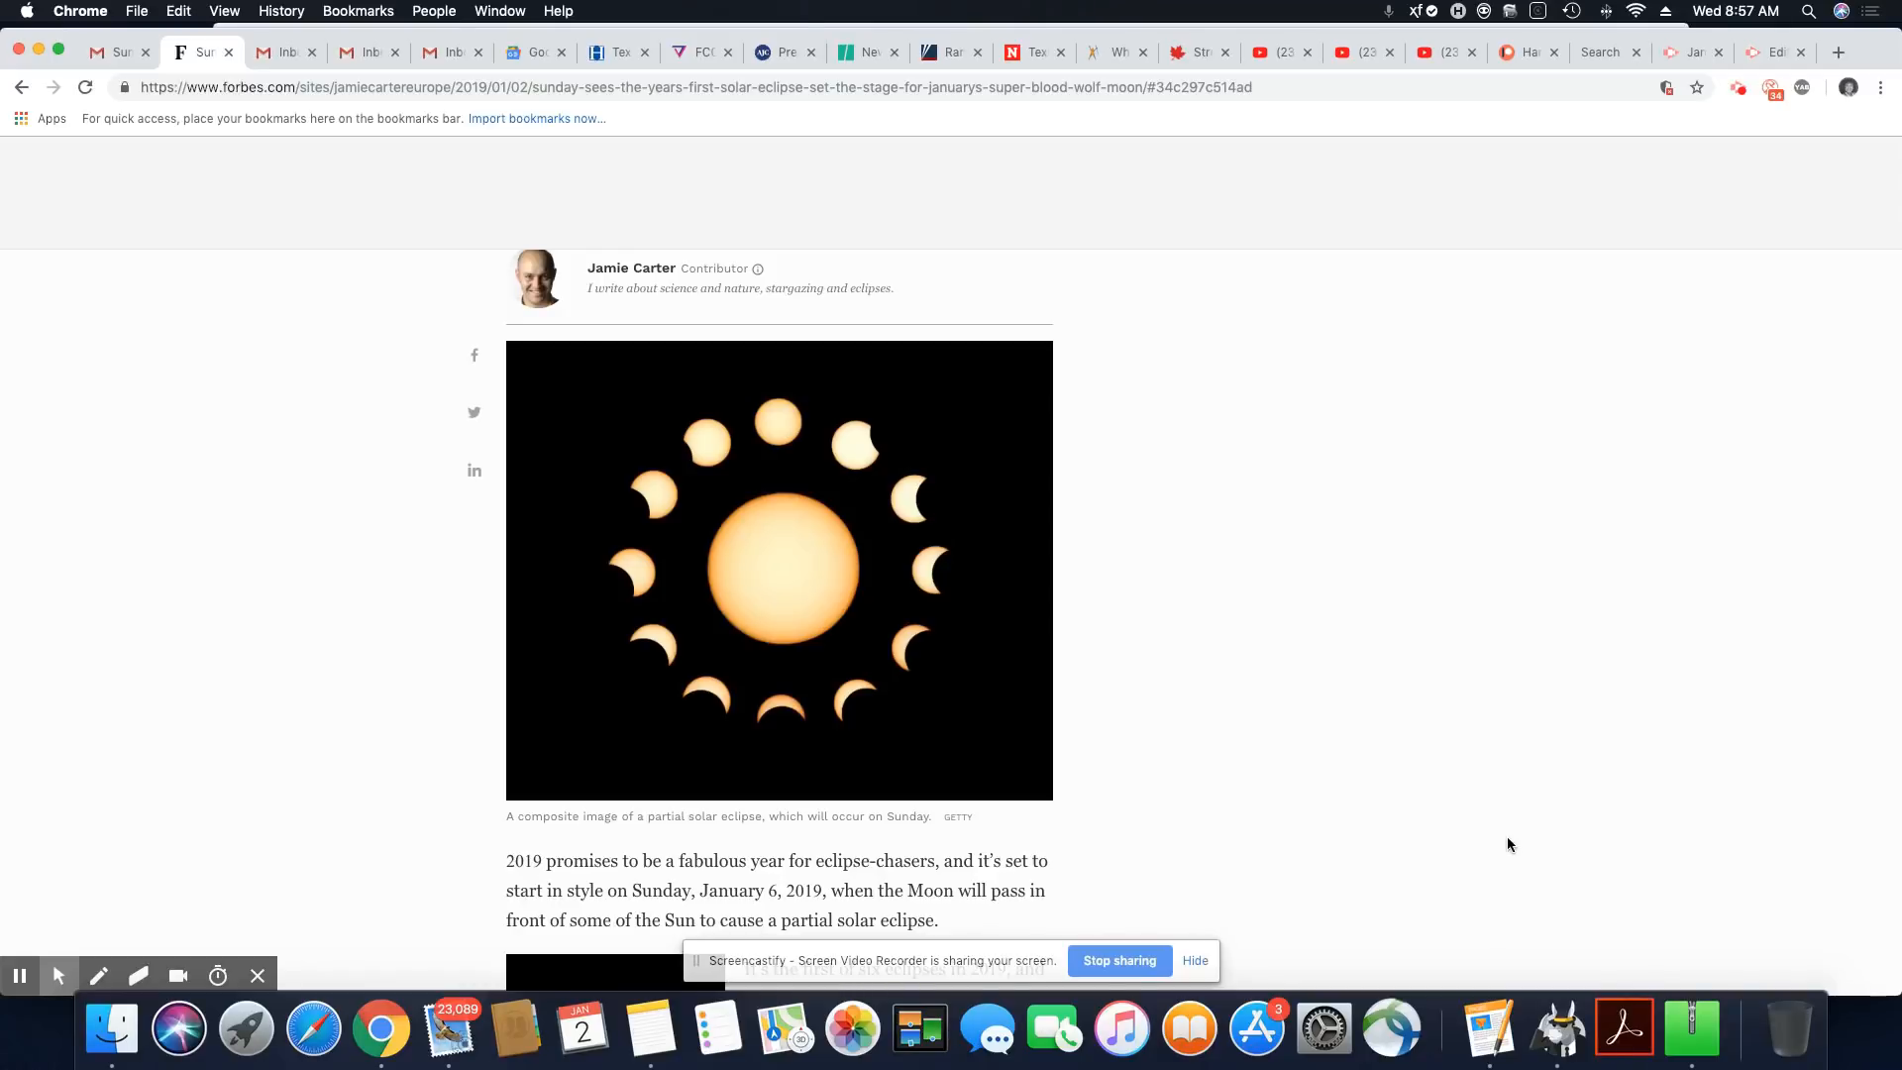